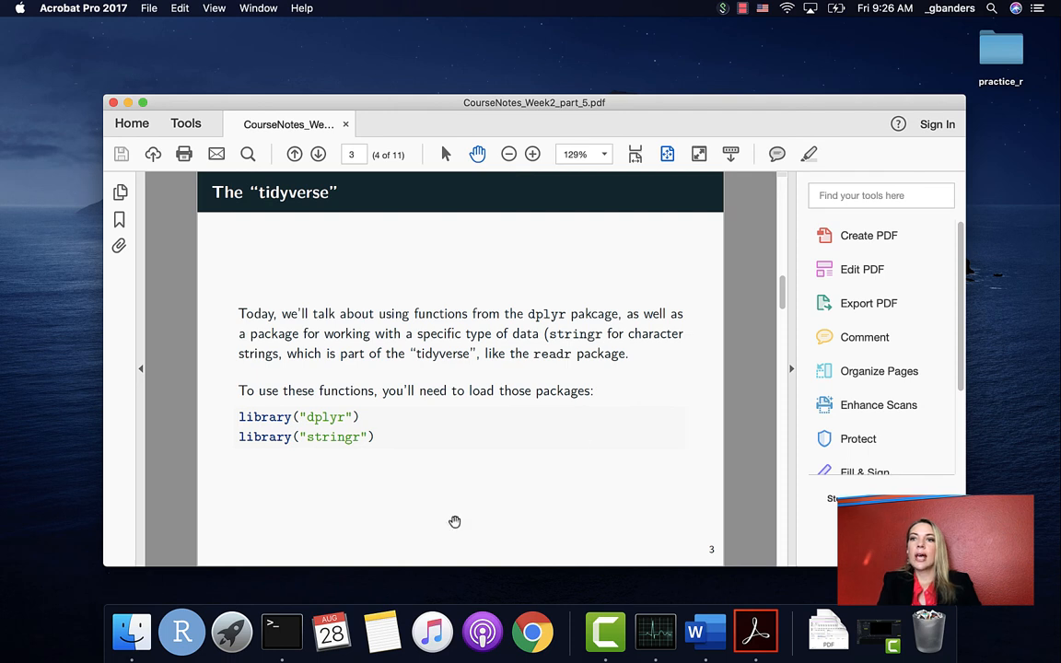
{"action": "mouse_move", "coordinate": [1009, 254]}
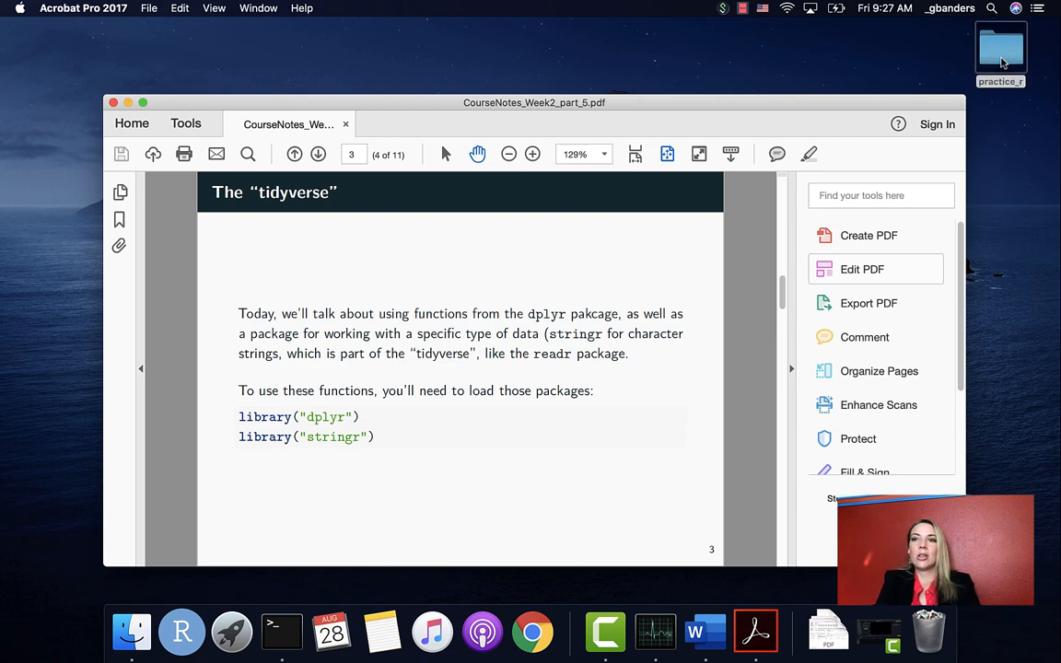
Step: Launch the practice_r R project from the practice_r folder in Finder
{"action": "double_click", "coordinate": [1001, 48]}
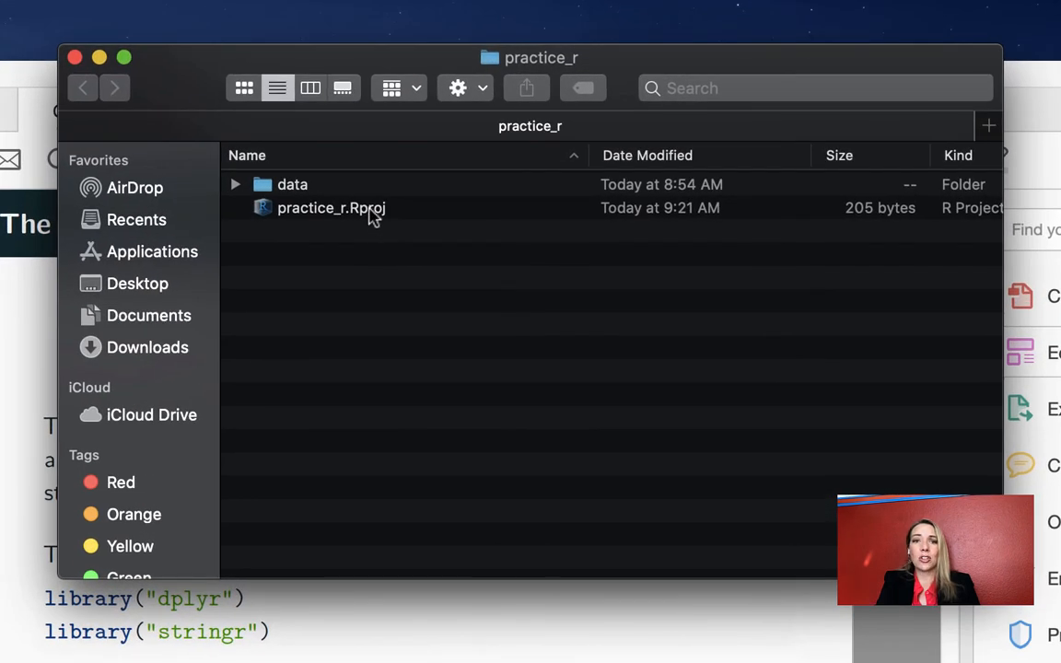
{"action": "double_click", "coordinate": [331, 206]}
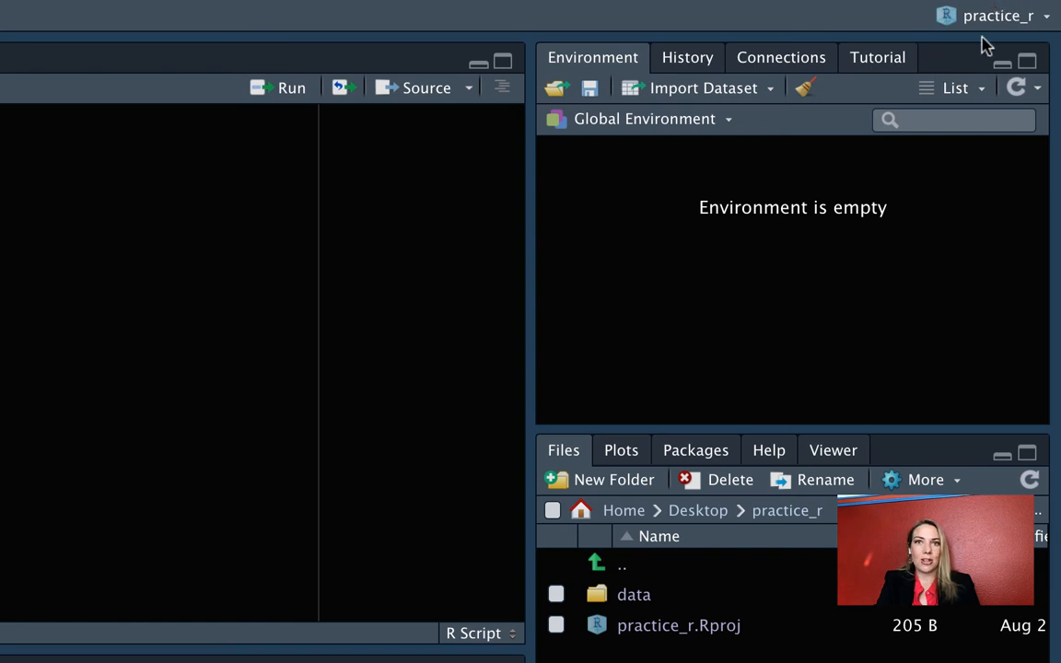
Step: Close the practice_r project and reopen it from the recent projects list
{"action": "left_click", "coordinate": [999, 17]}
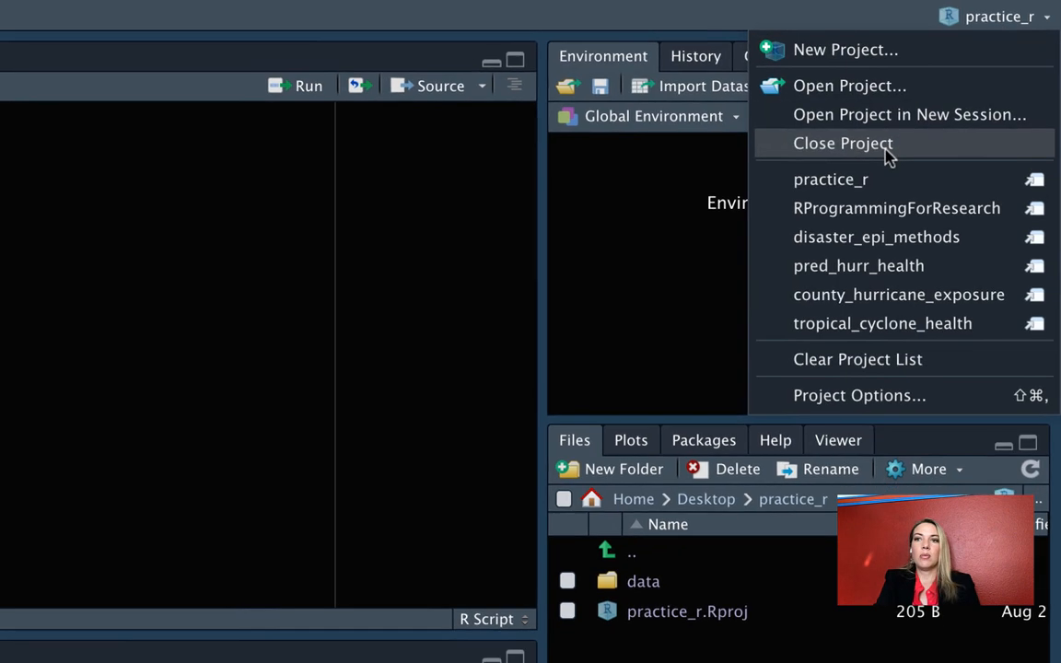
{"action": "left_click", "coordinate": [844, 143]}
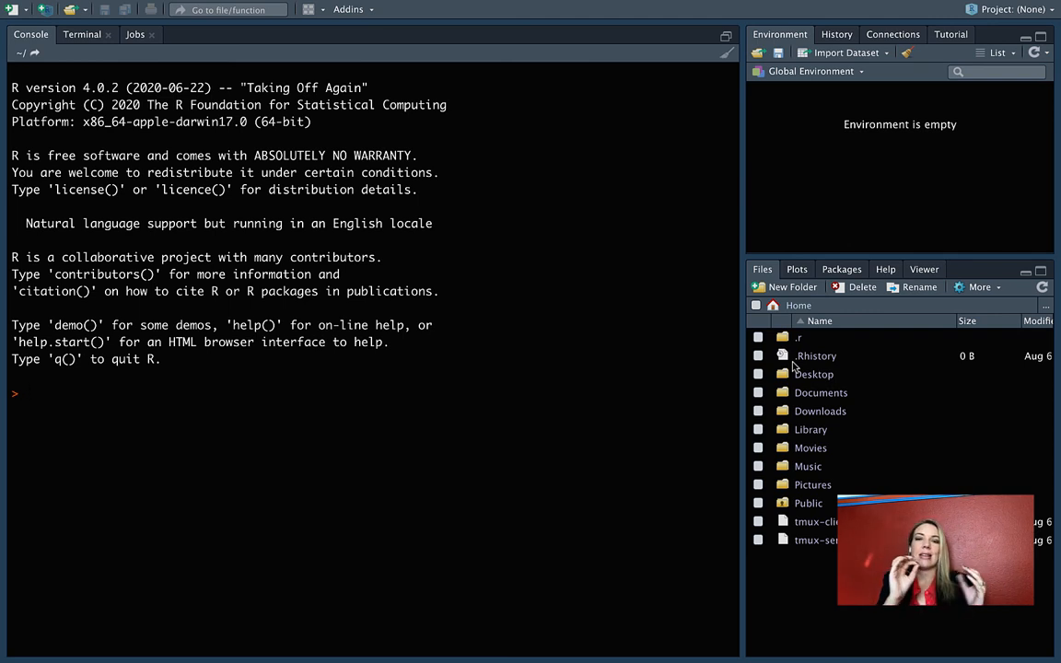
{"action": "mouse_move", "coordinate": [1036, 133]}
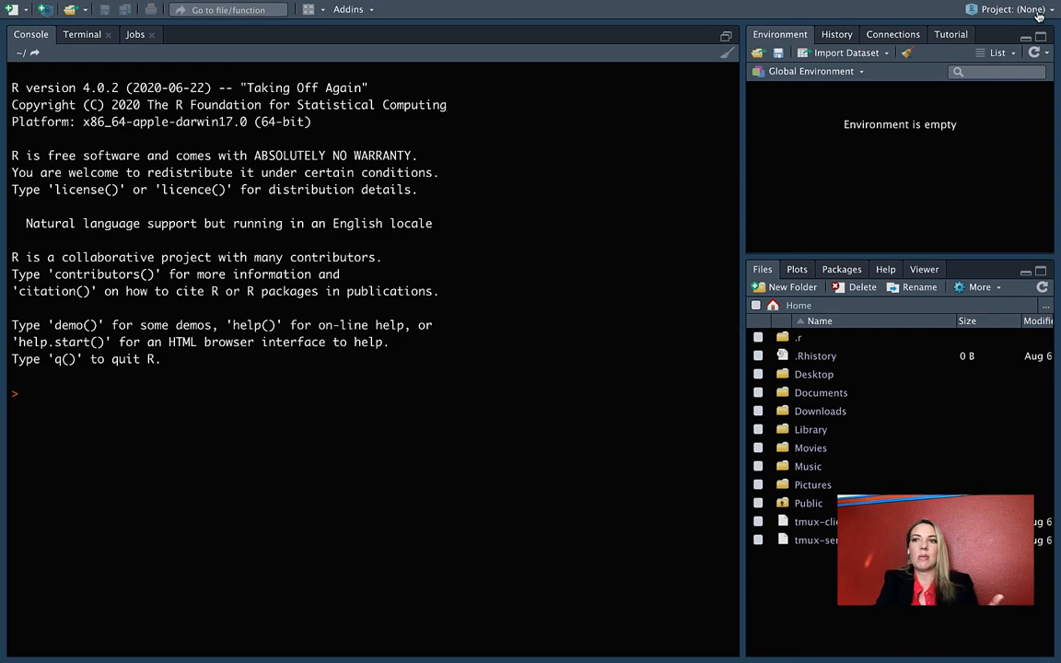
{"action": "left_click", "coordinate": [1013, 10]}
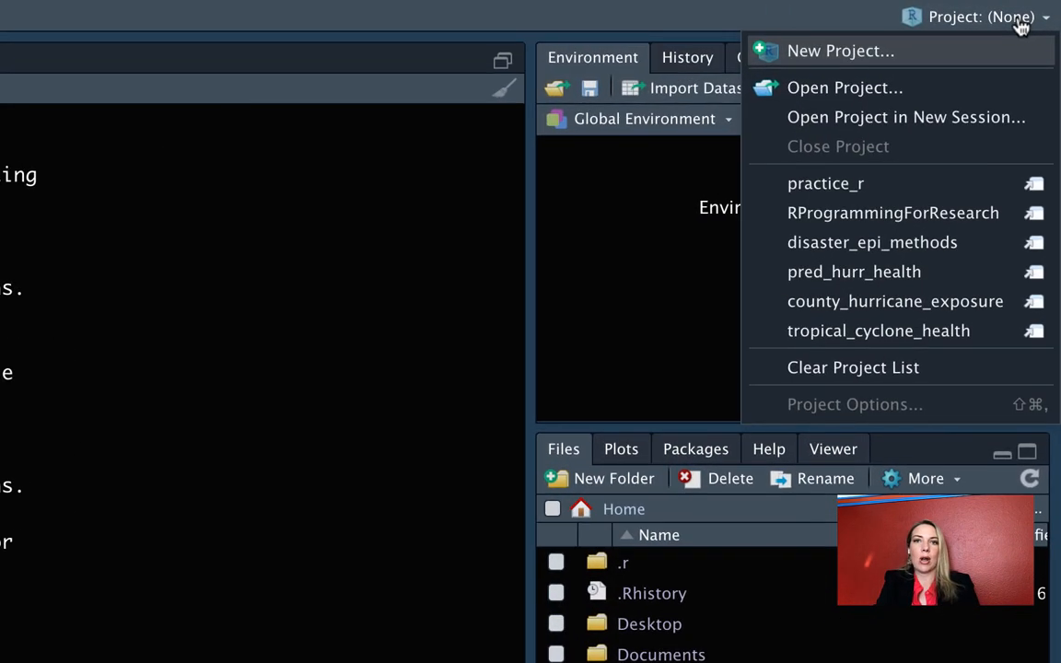
{"action": "mouse_move", "coordinate": [826, 184]}
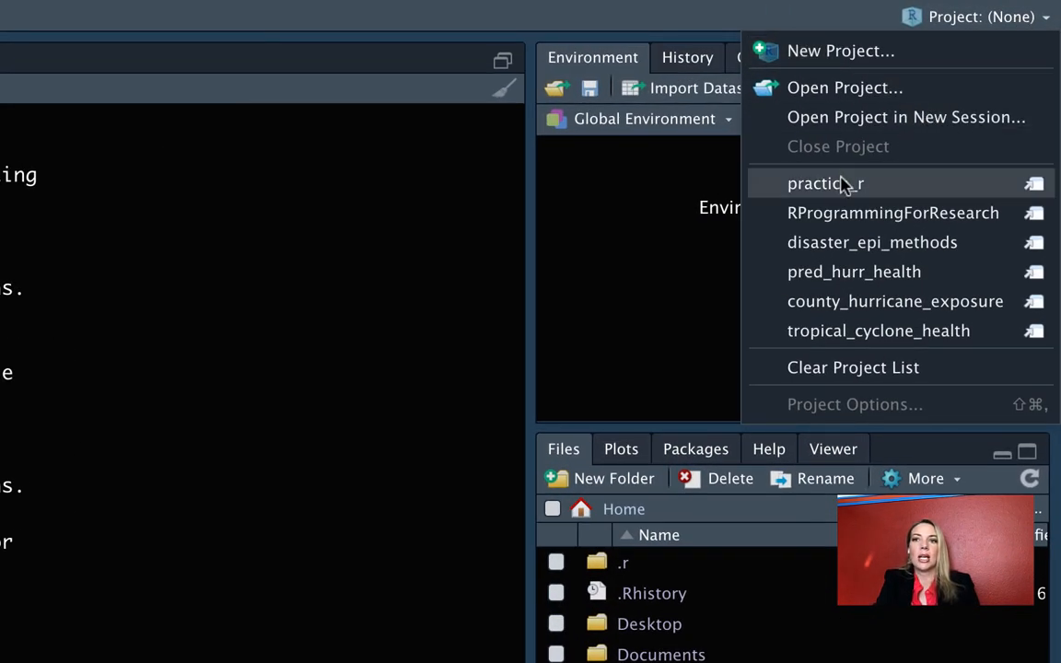
{"action": "left_click", "coordinate": [826, 184]}
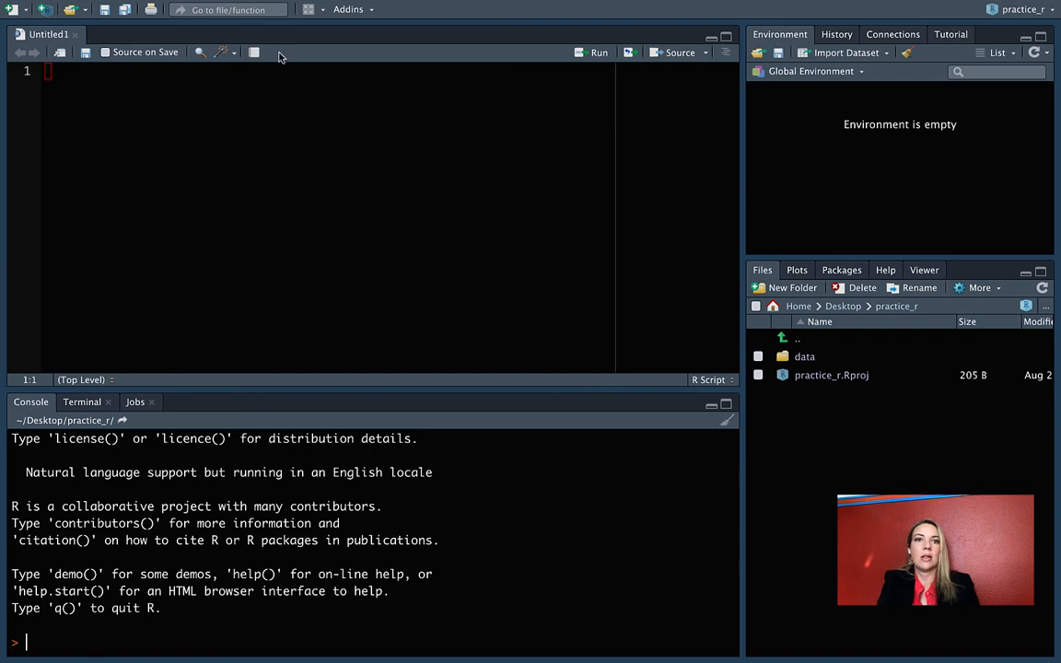
Step: Write library("readr") and library("dplyr") lines at the top of the script
{"action": "type", "text": "brary(\"rea"}
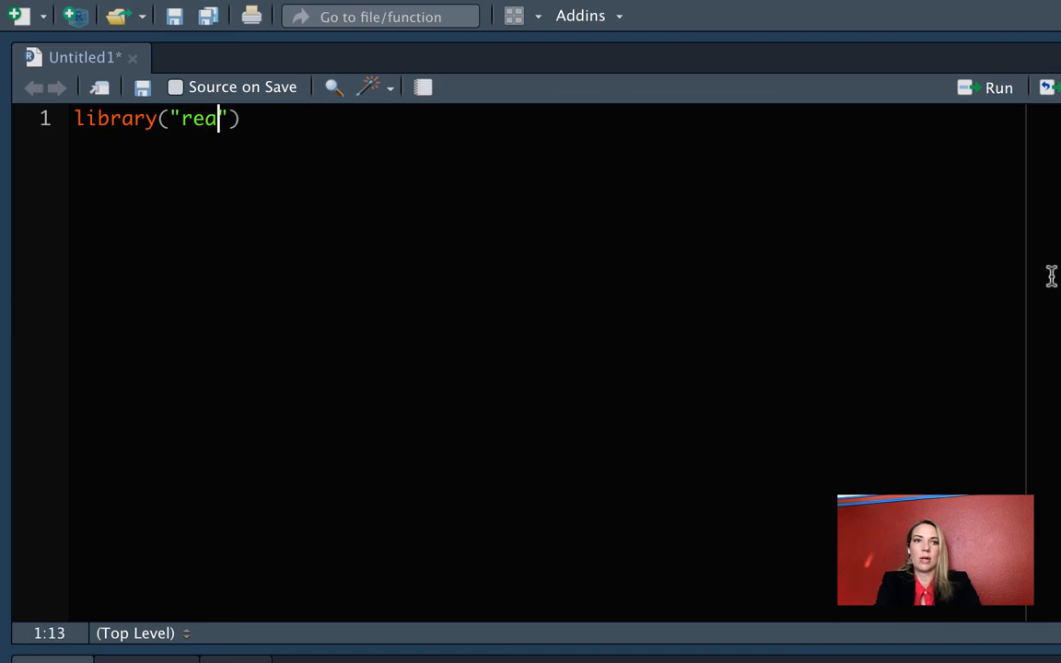
{"action": "type", "text": "dr"}
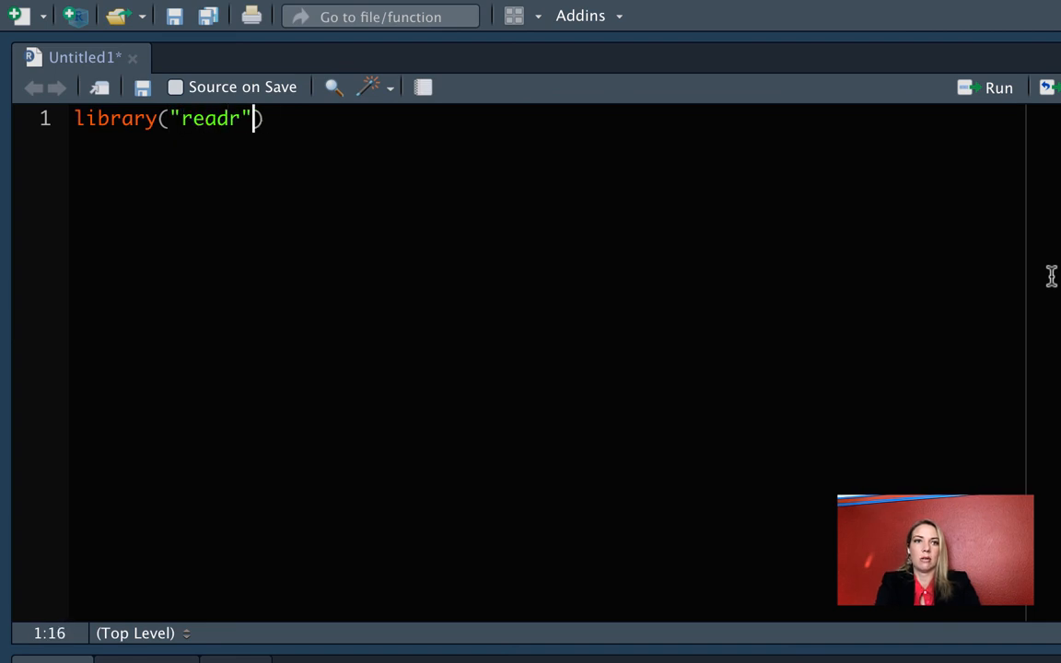
{"action": "type", "text": "library"}
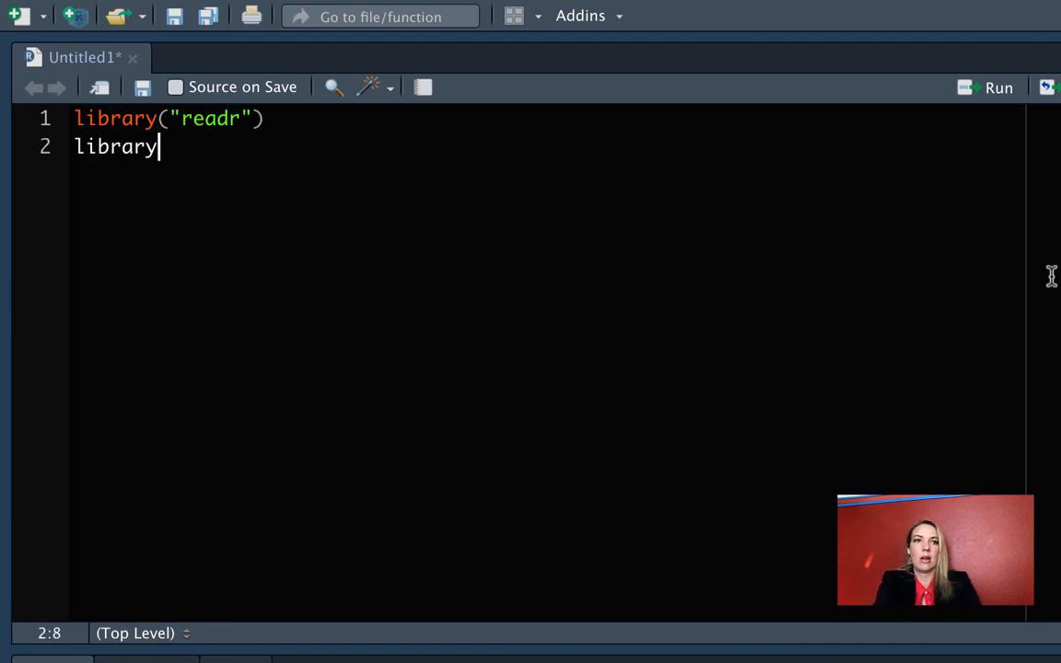
{"action": "type", "text": "(\"dplyr\")"}
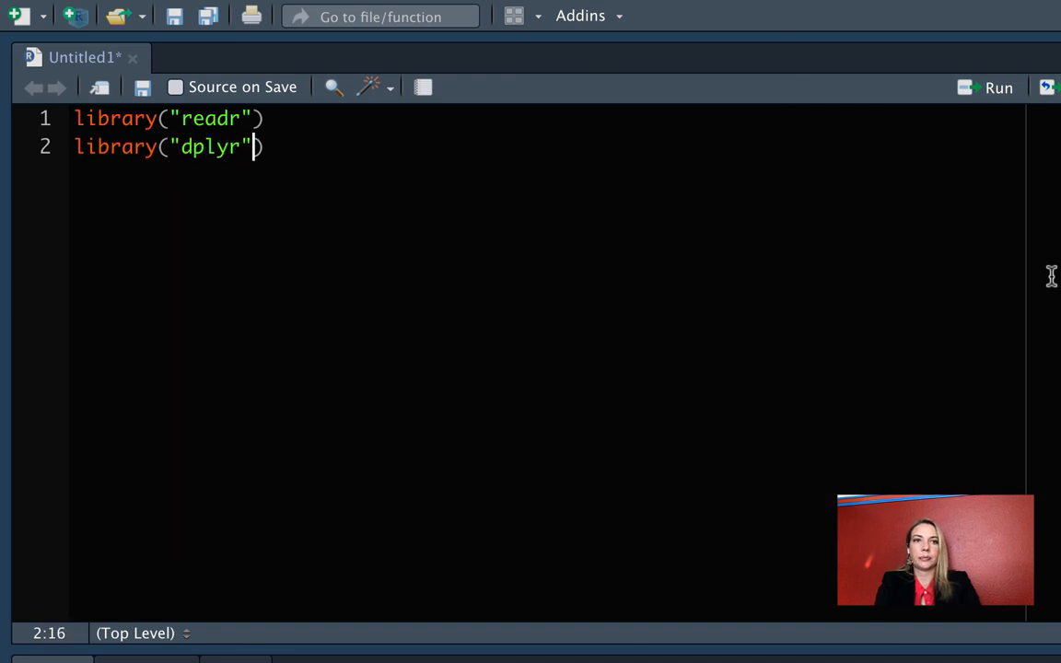
{"action": "type", "text": "library("}
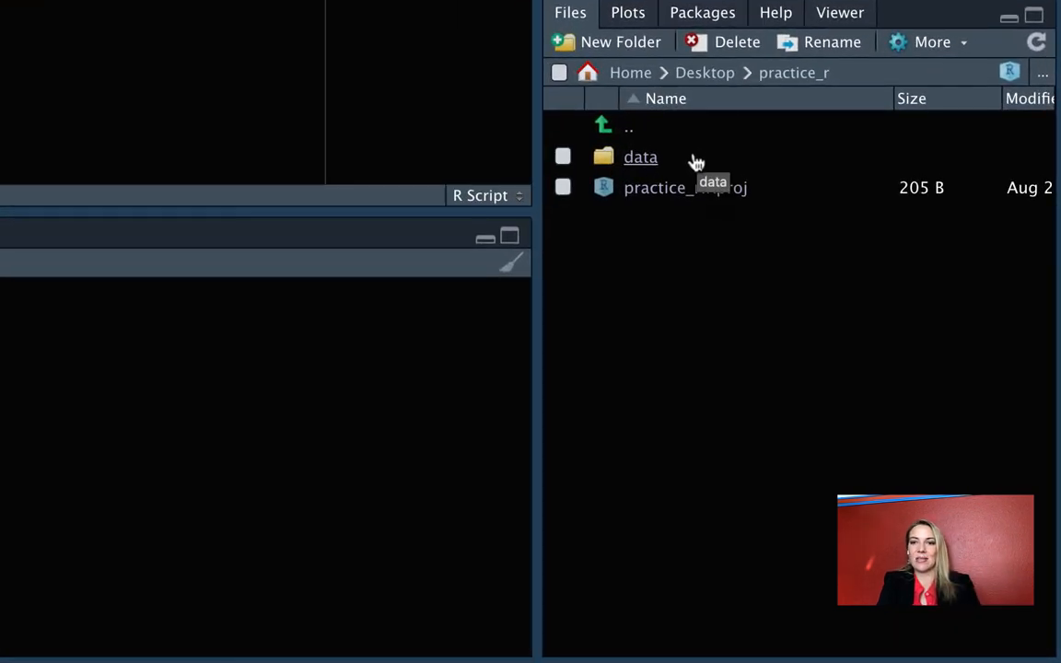
{"action": "mouse_move", "coordinate": [645, 166]}
{"action": "type", "text": "dail"}
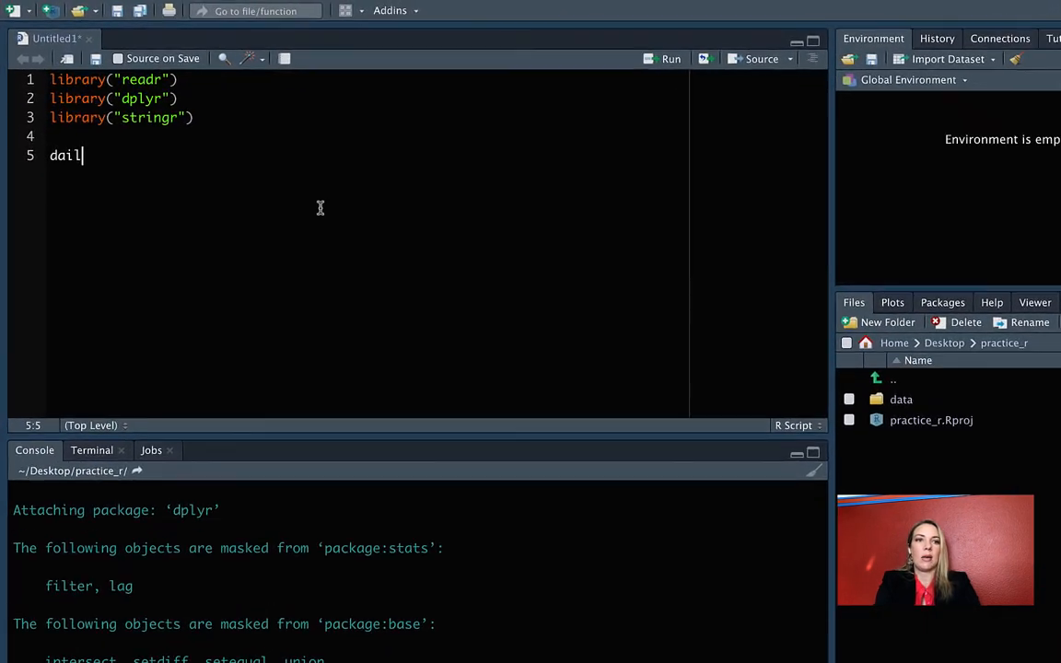
Step: Begin daily_show <- read_csv("data/daily_show_guests.csv" using the read_csv autocomplete suggestion
{"action": "type", "text": "y_show <- read_c"}
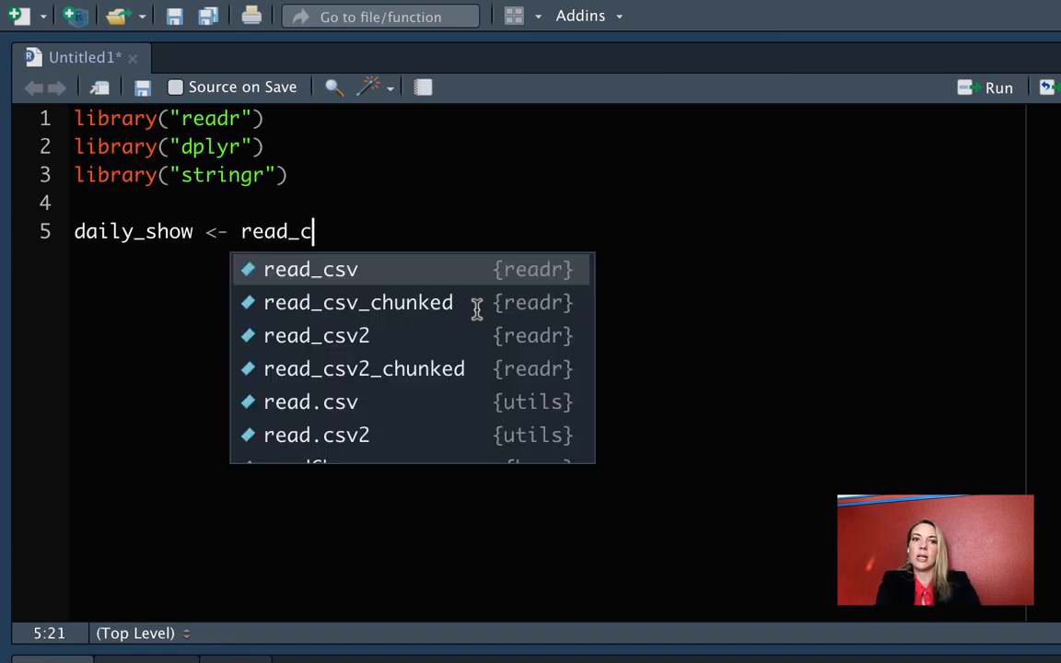
{"action": "left_click", "coordinate": [309, 269]}
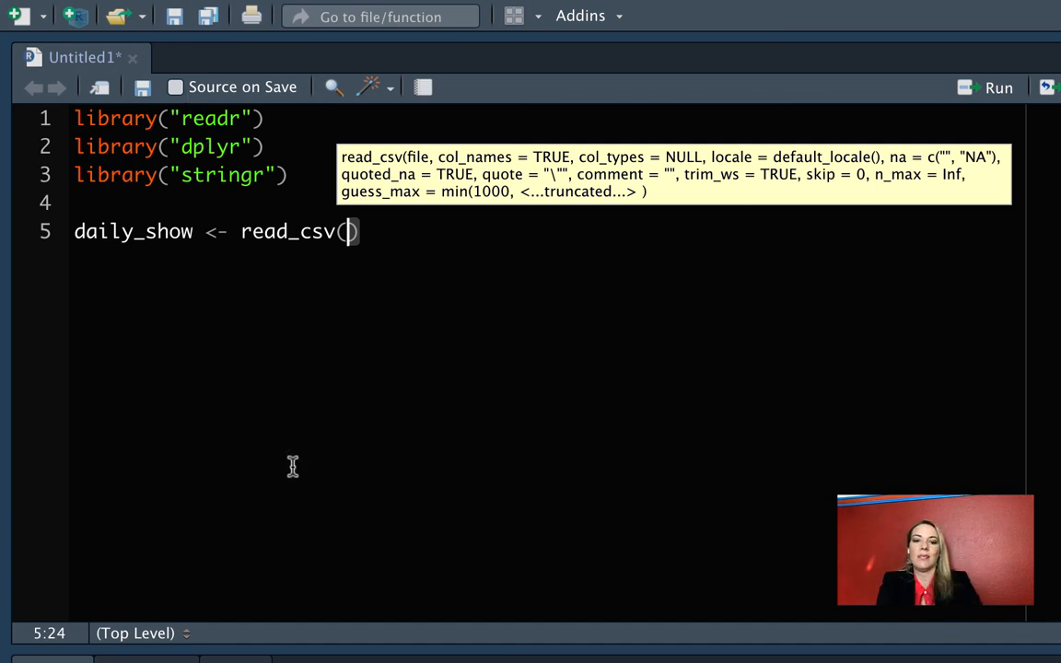
{"action": "type", "text": "\"data/daily_show_guests.csv\","}
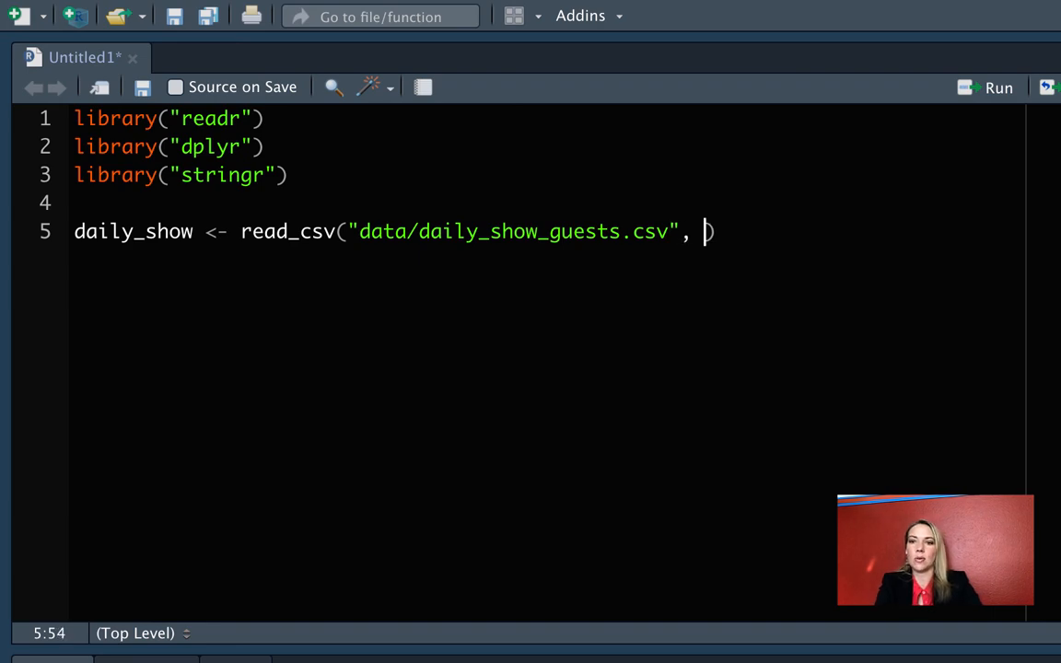
Step: View the raw daily_show_guests.csv file from the Files pane
{"action": "right_click", "coordinate": [848, 375]}
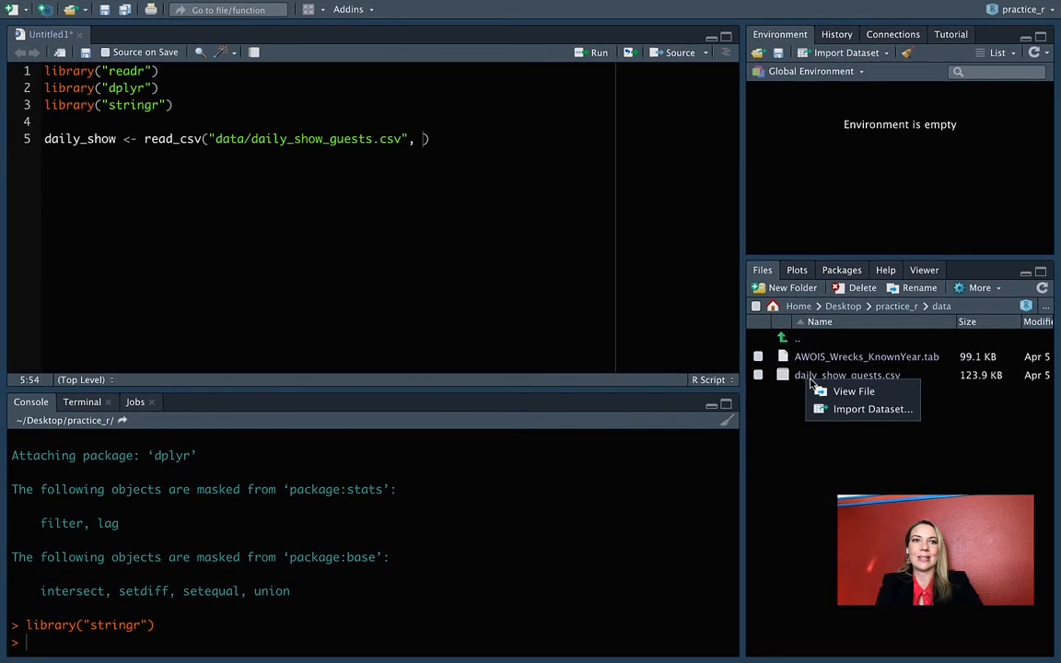
{"action": "left_click", "coordinate": [853, 391]}
{"action": "type", "text": "skip = 4)"}
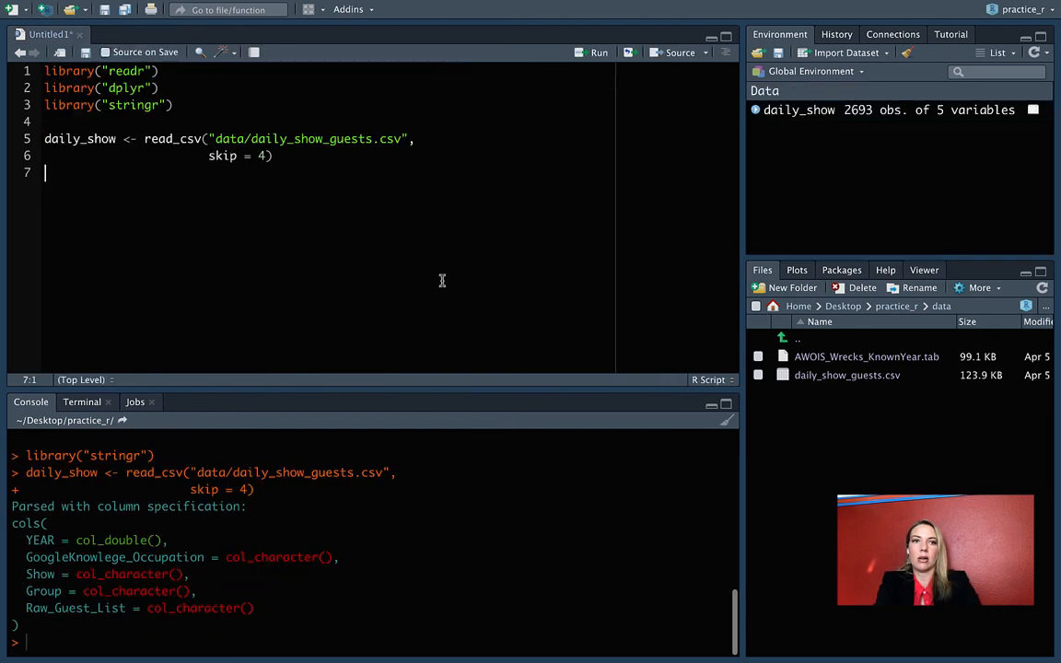
{"action": "mouse_move", "coordinate": [118, 138]}
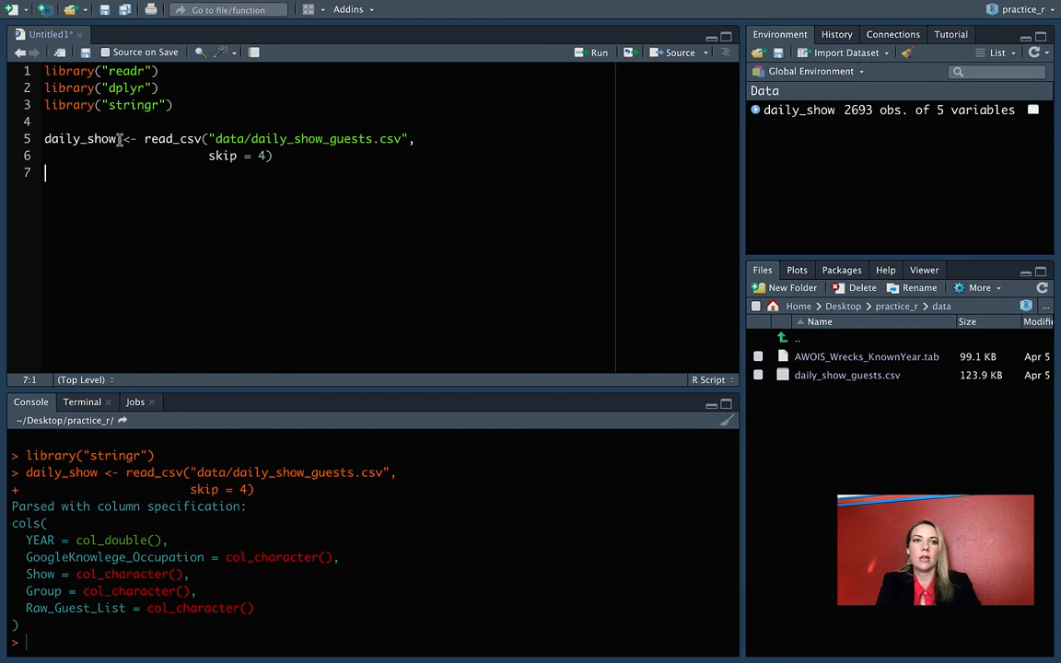
{"action": "double_click", "coordinate": [80, 138]}
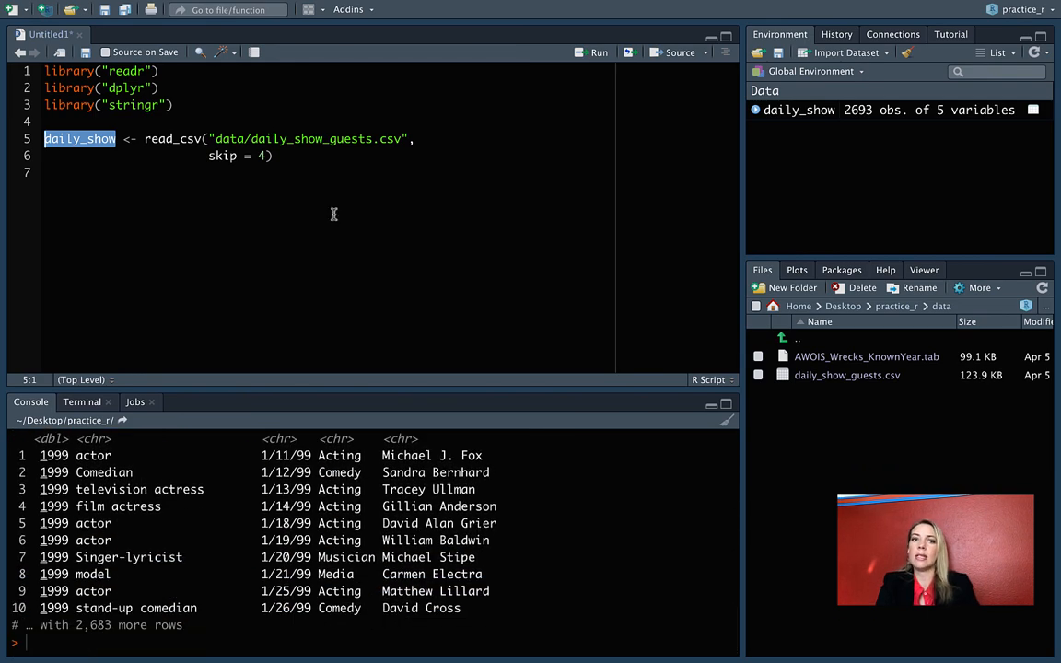
{"action": "left_click", "coordinate": [272, 155]}
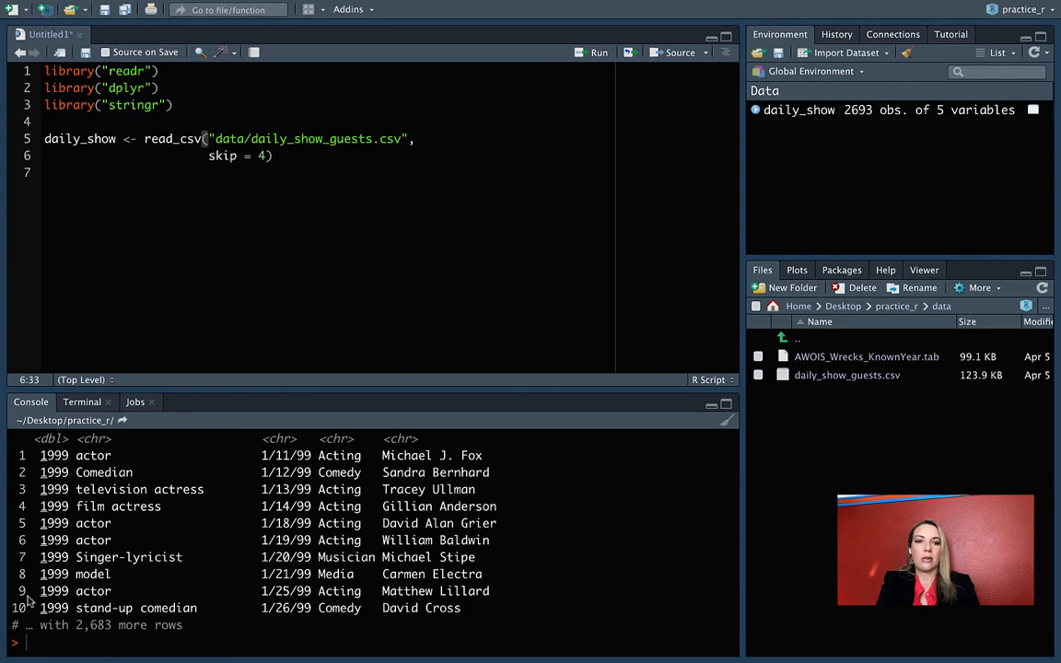
Step: Run colnames(daily_show) in the console to list the five column names
{"action": "type", "text": "co"}
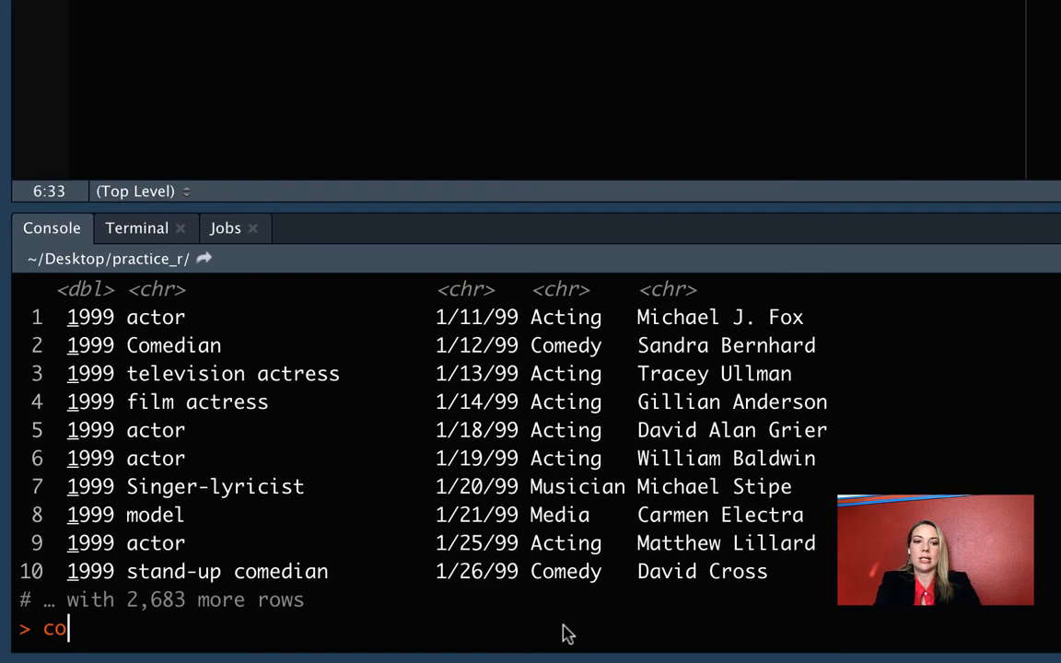
{"action": "type", "text": "lnames("}
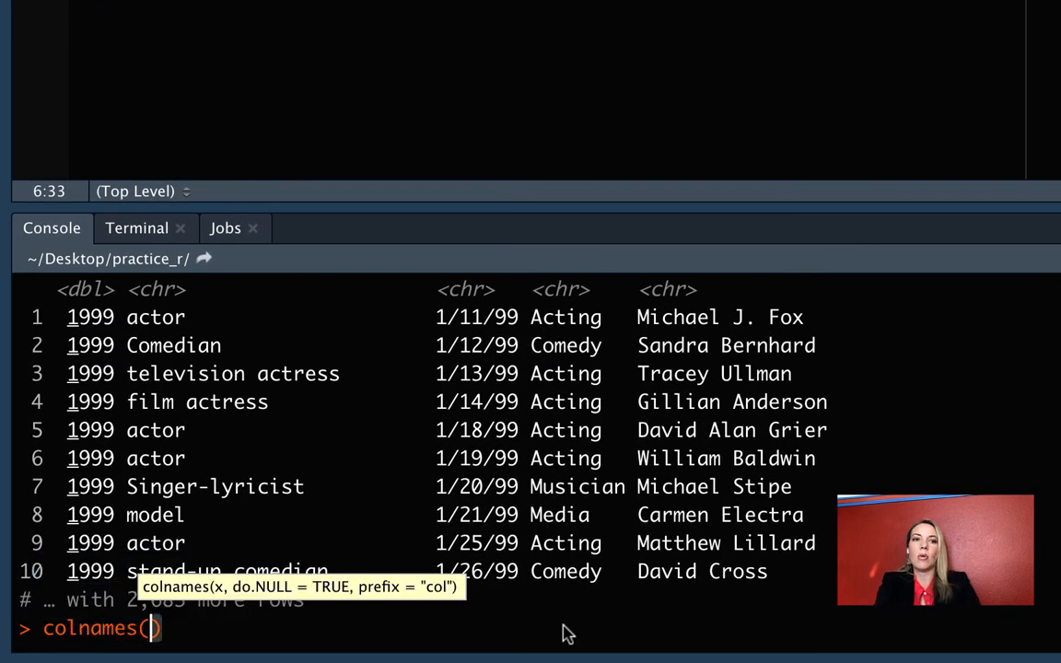
{"action": "type", "text": "daily_show"}
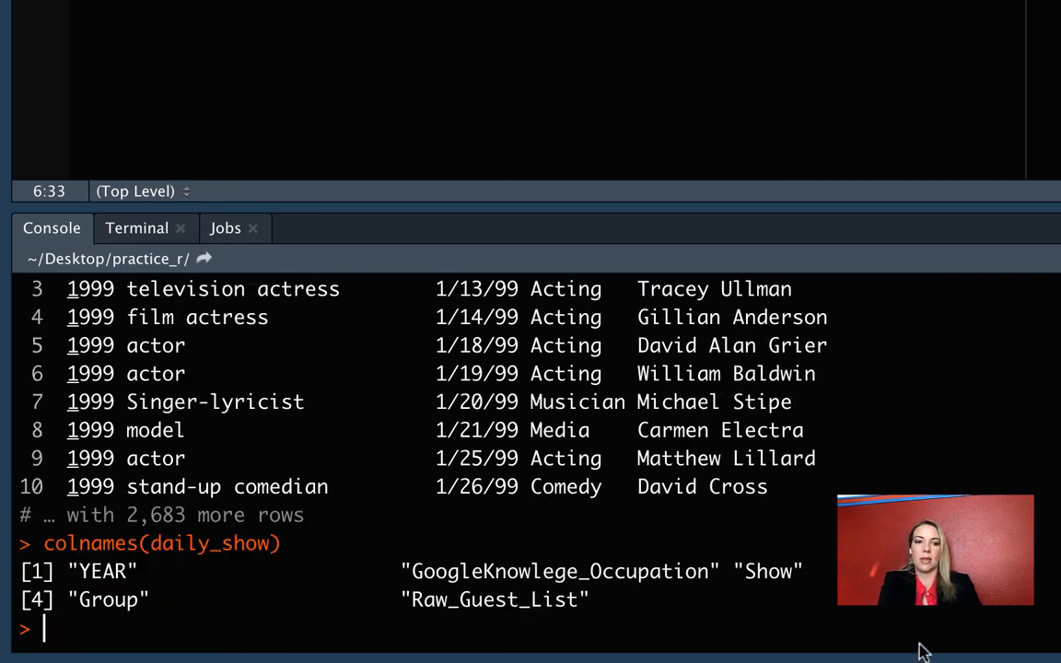
{"action": "mouse_move", "coordinate": [519, 456]}
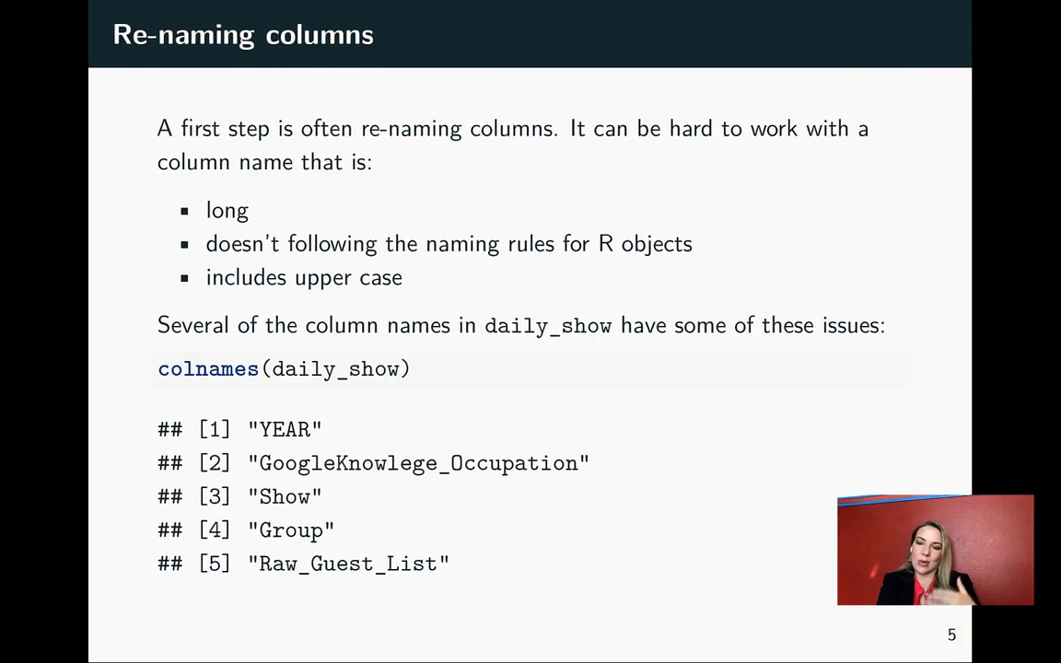
Step: Advance through the rename introduction, basic syntax and HPFirst example slides
{"action": "key", "text": "right"}
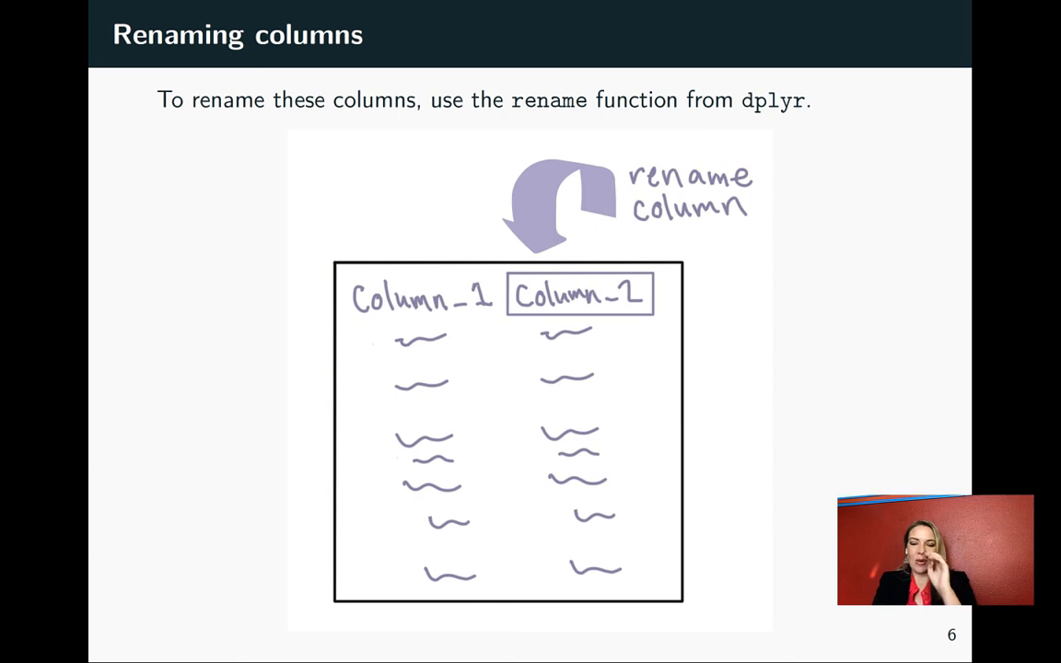
{"action": "mouse_move", "coordinate": [586, 269]}
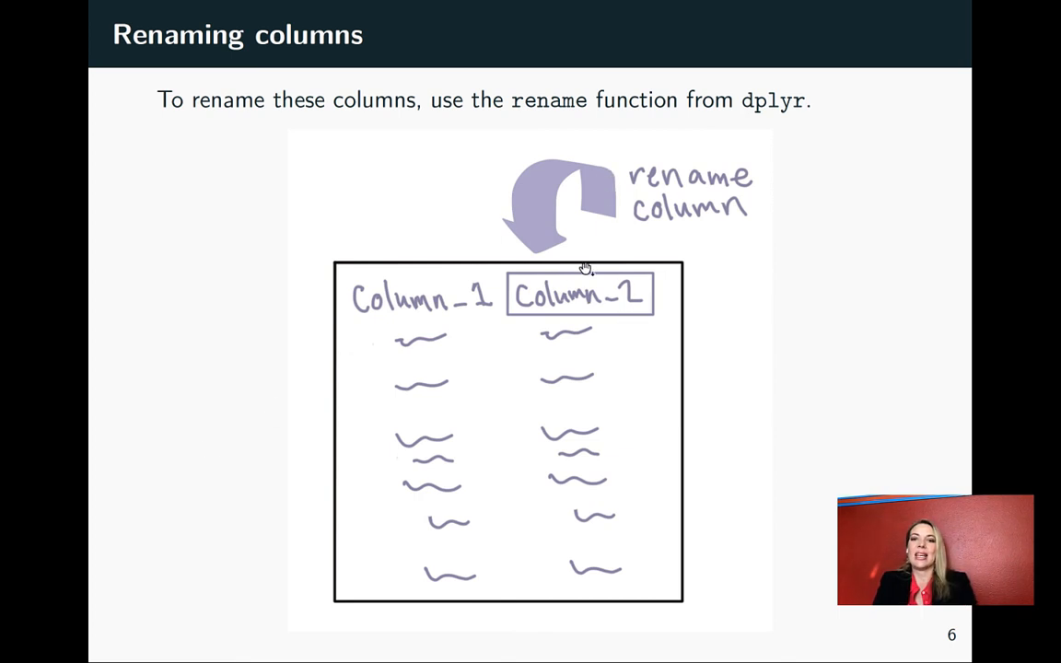
{"action": "mouse_move", "coordinate": [575, 328]}
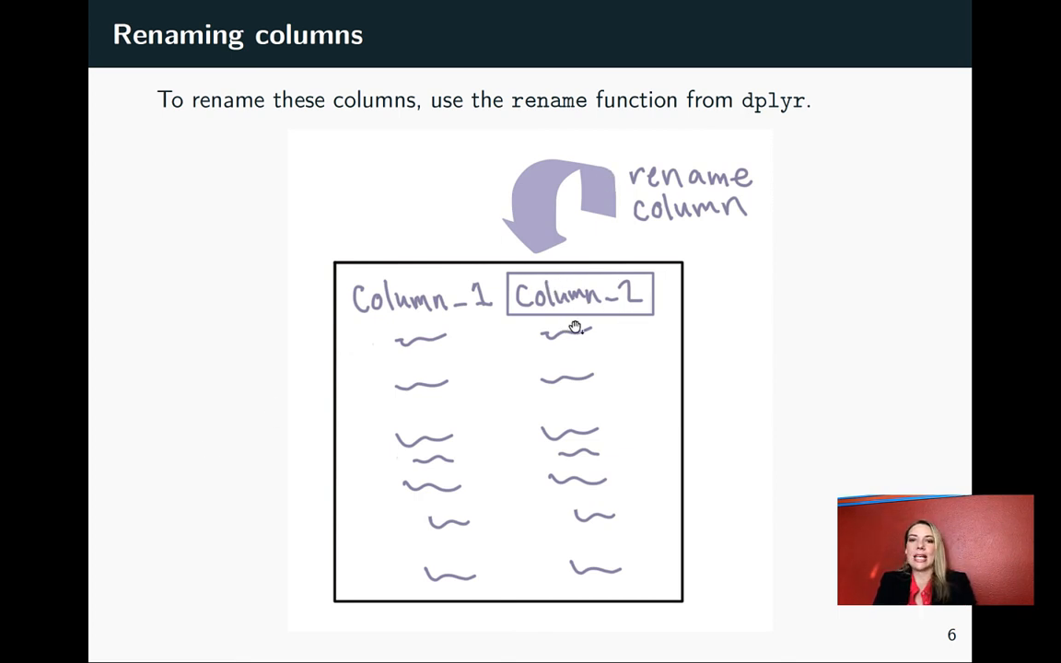
{"action": "mouse_move", "coordinate": [541, 253]}
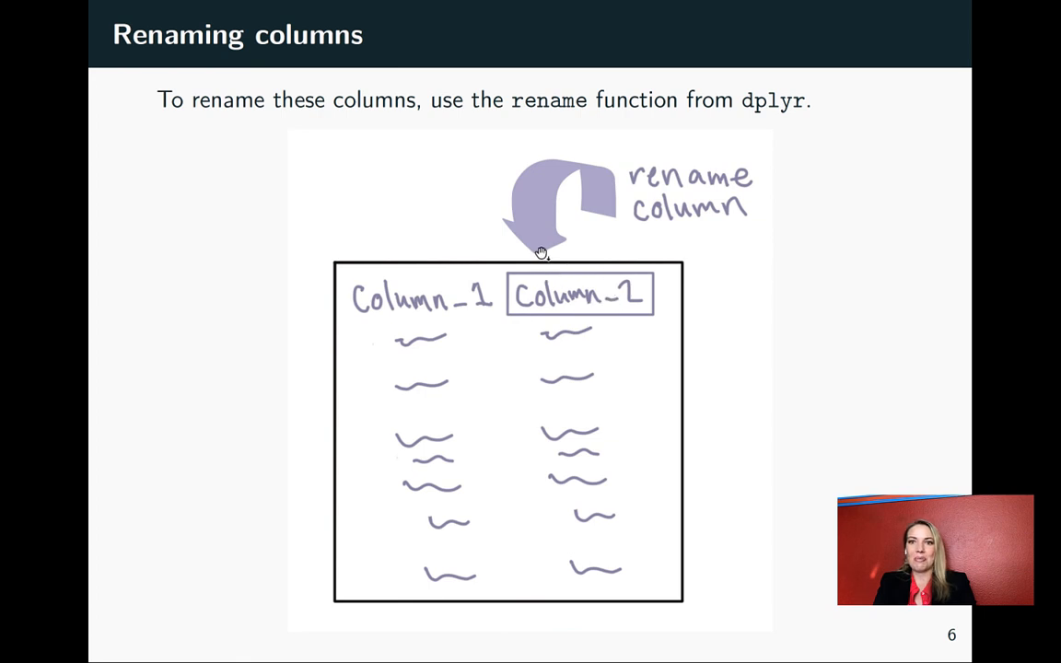
{"action": "mouse_move", "coordinate": [761, 291]}
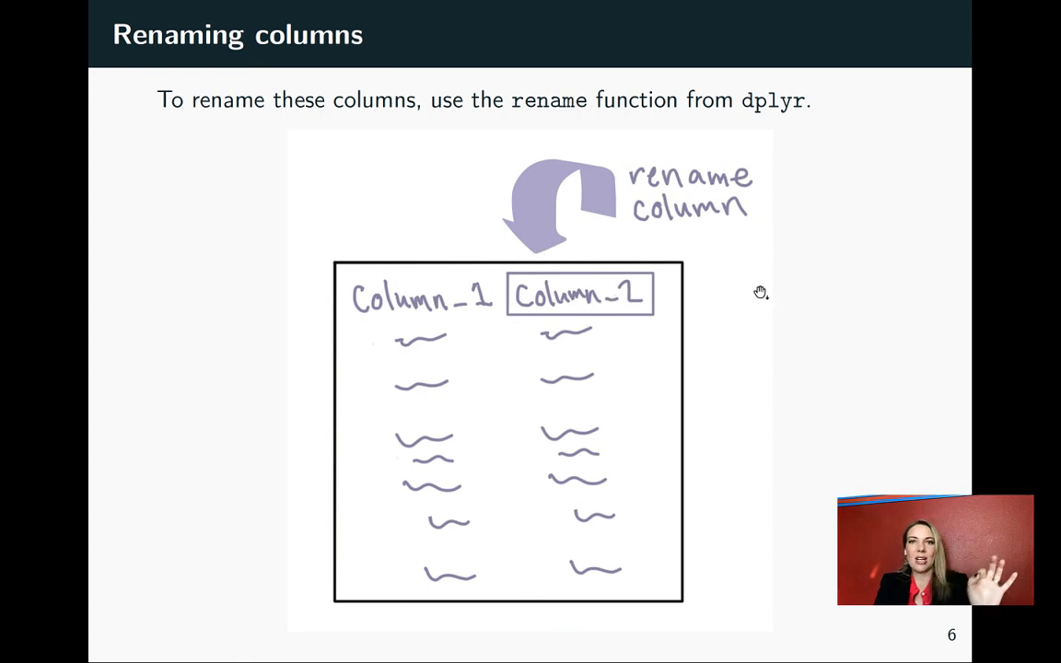
{"action": "key", "text": "Right"}
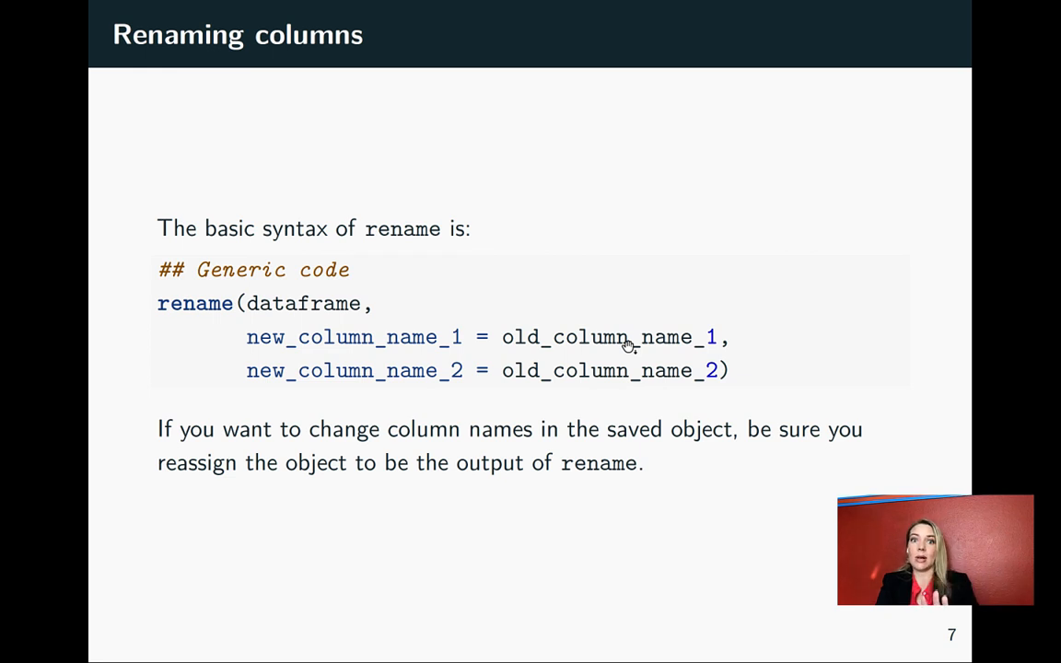
{"action": "mouse_move", "coordinate": [339, 309]}
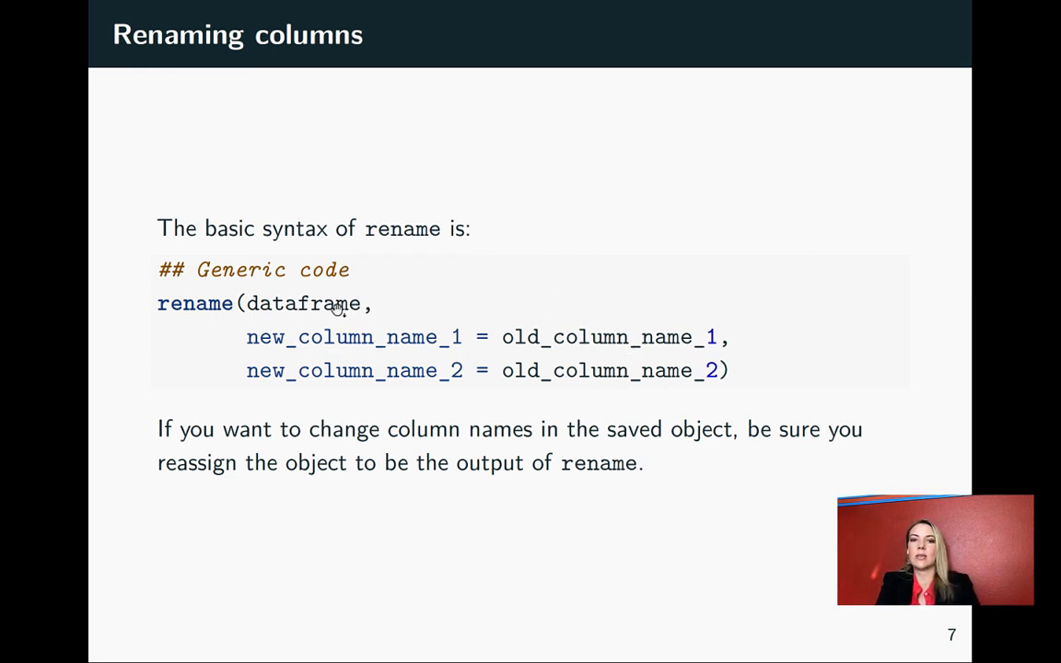
{"action": "mouse_move", "coordinate": [470, 341]}
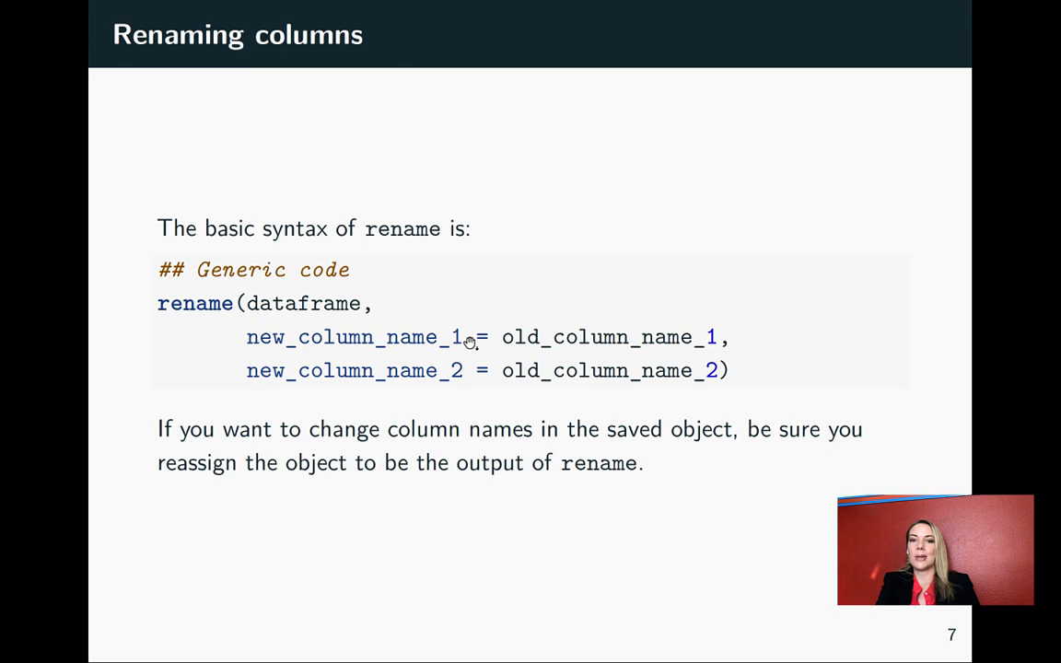
{"action": "key", "text": "Right"}
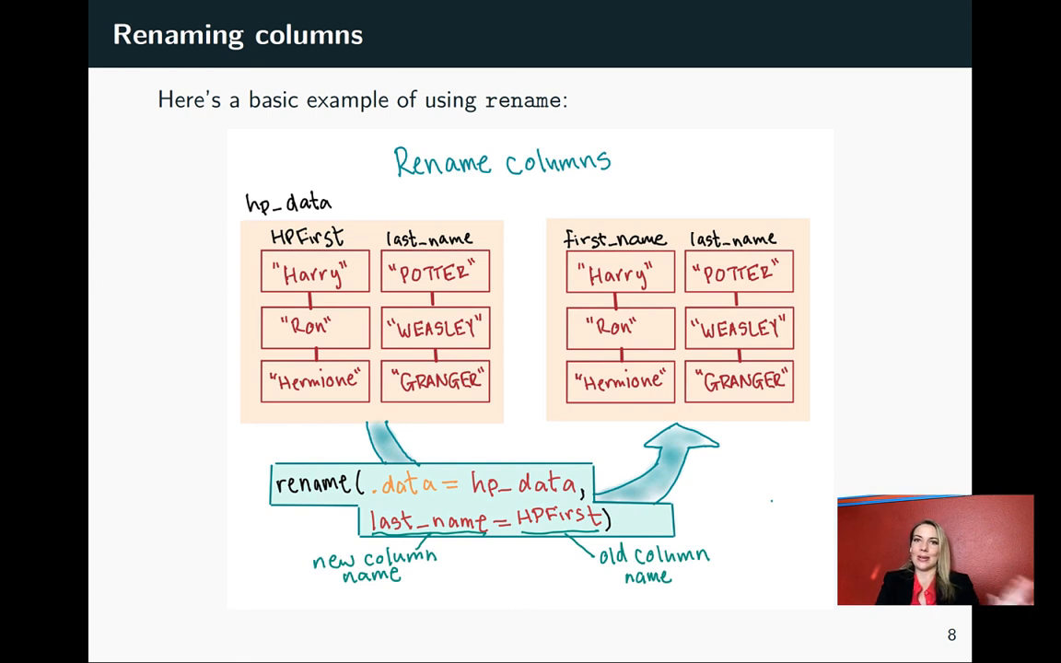
{"action": "mouse_move", "coordinate": [240, 225]}
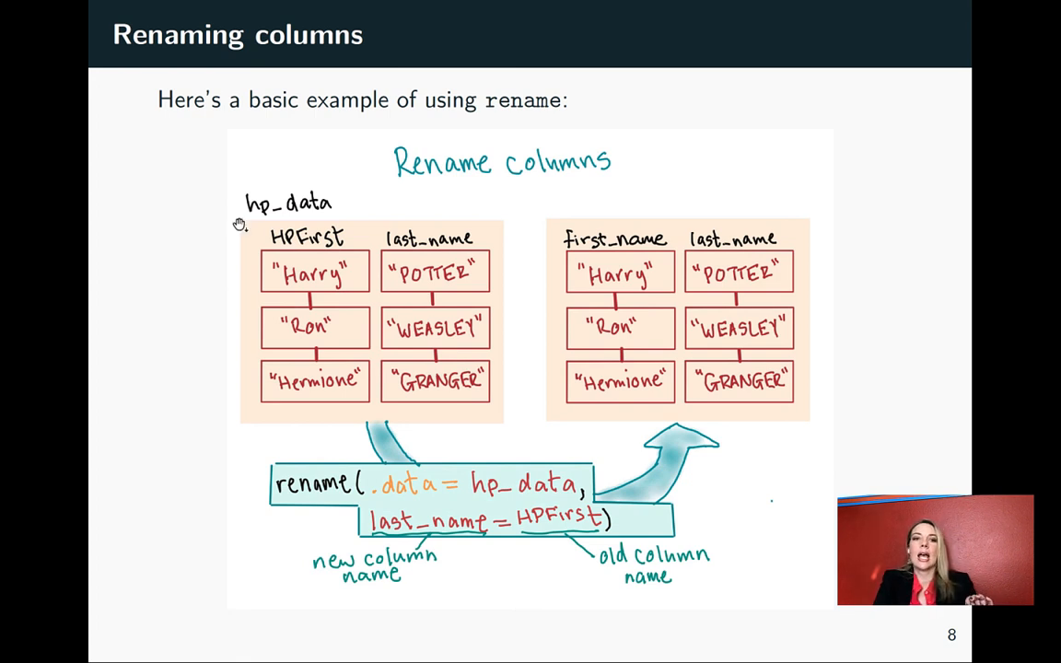
{"action": "mouse_move", "coordinate": [245, 261]}
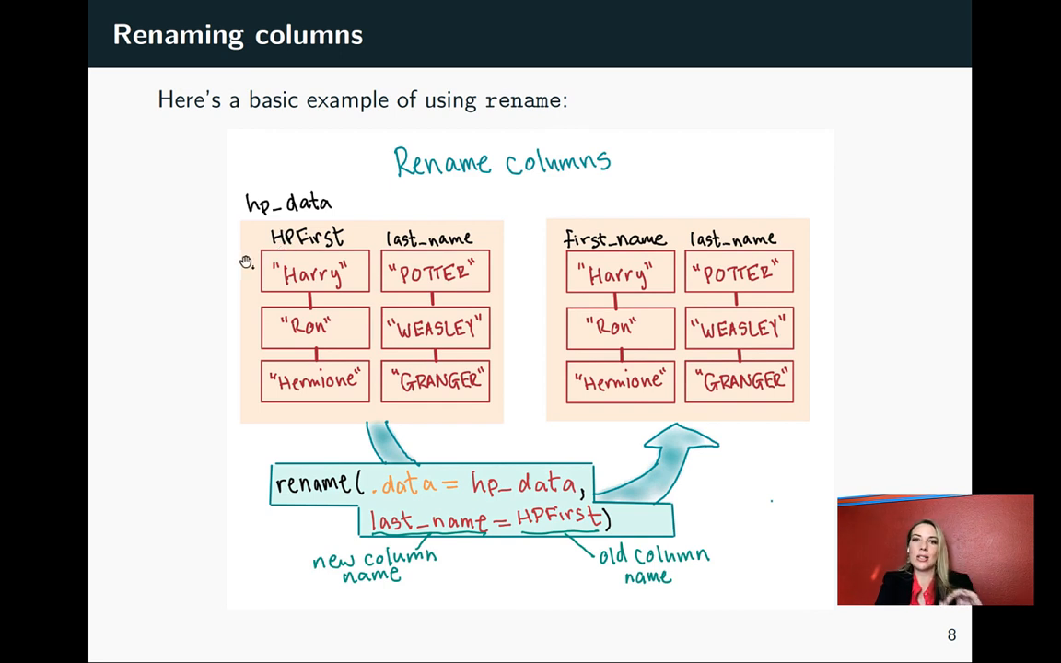
{"action": "mouse_move", "coordinate": [580, 255]}
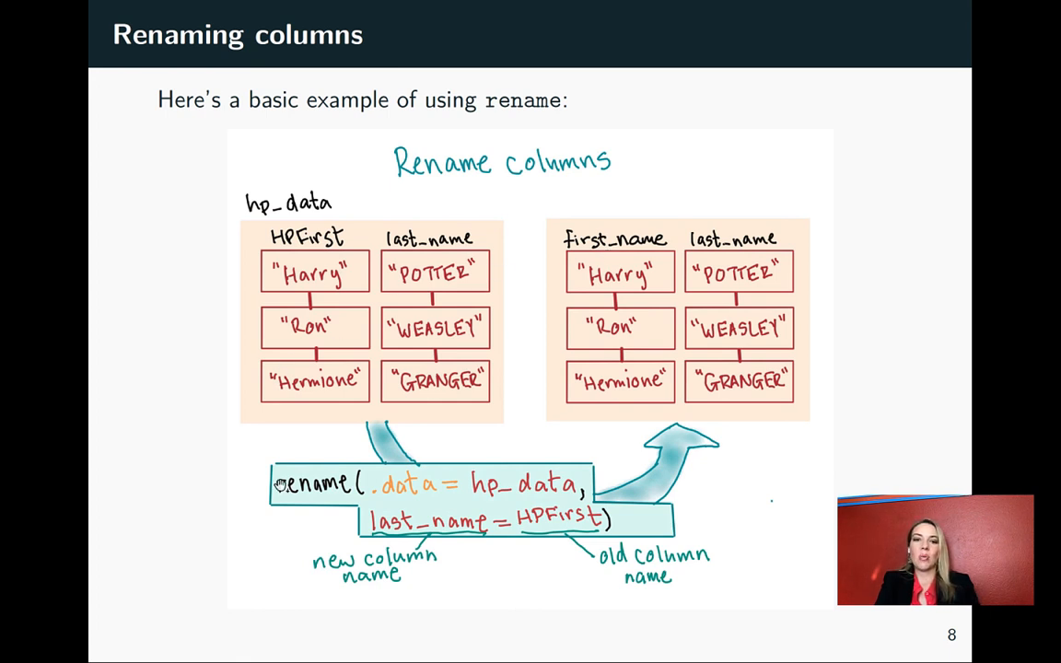
{"action": "mouse_move", "coordinate": [444, 506]}
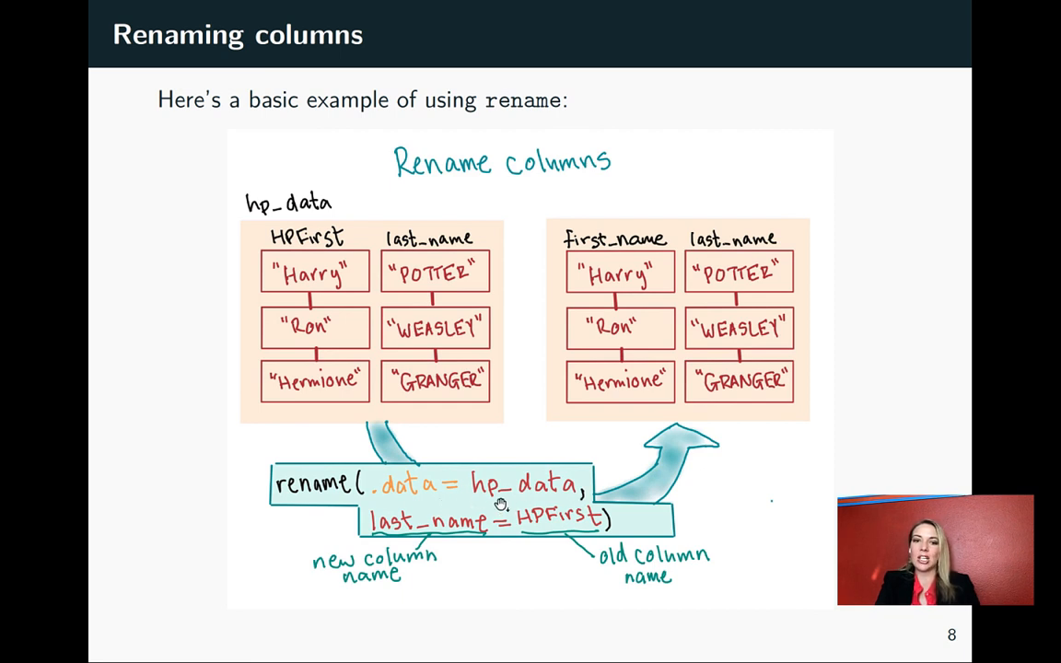
{"action": "mouse_move", "coordinate": [593, 525]}
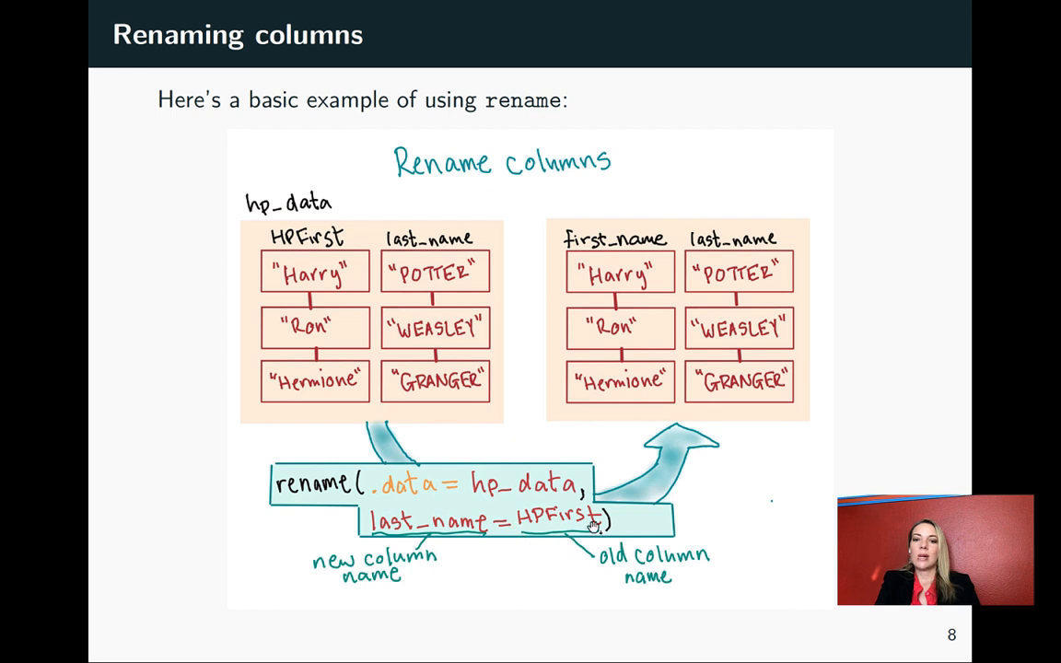
{"action": "mouse_move", "coordinate": [376, 347]}
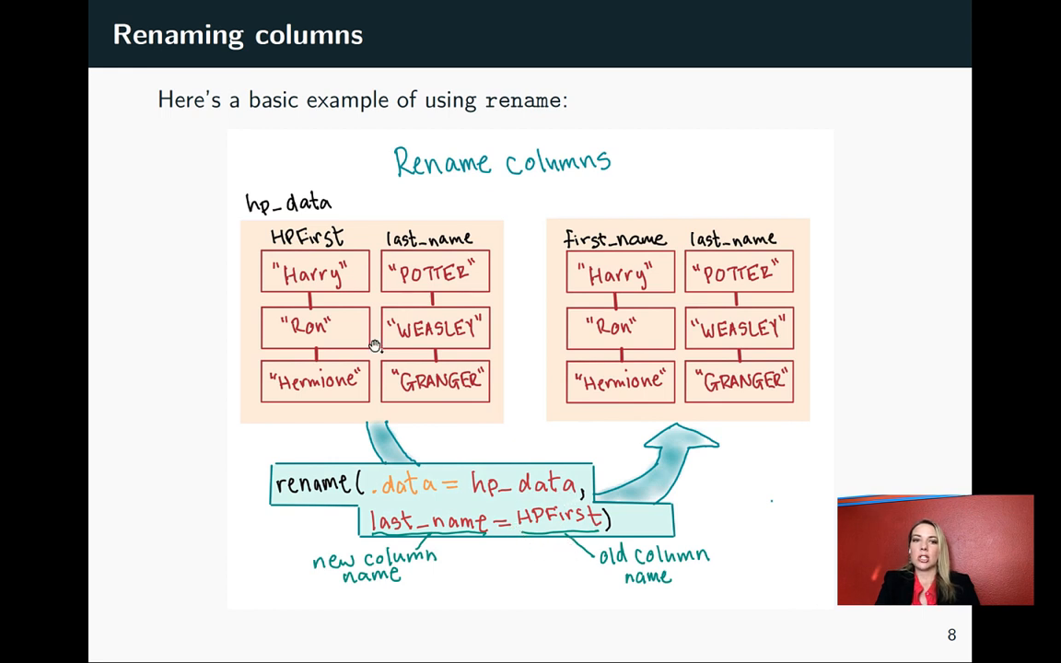
{"action": "mouse_move", "coordinate": [545, 562]}
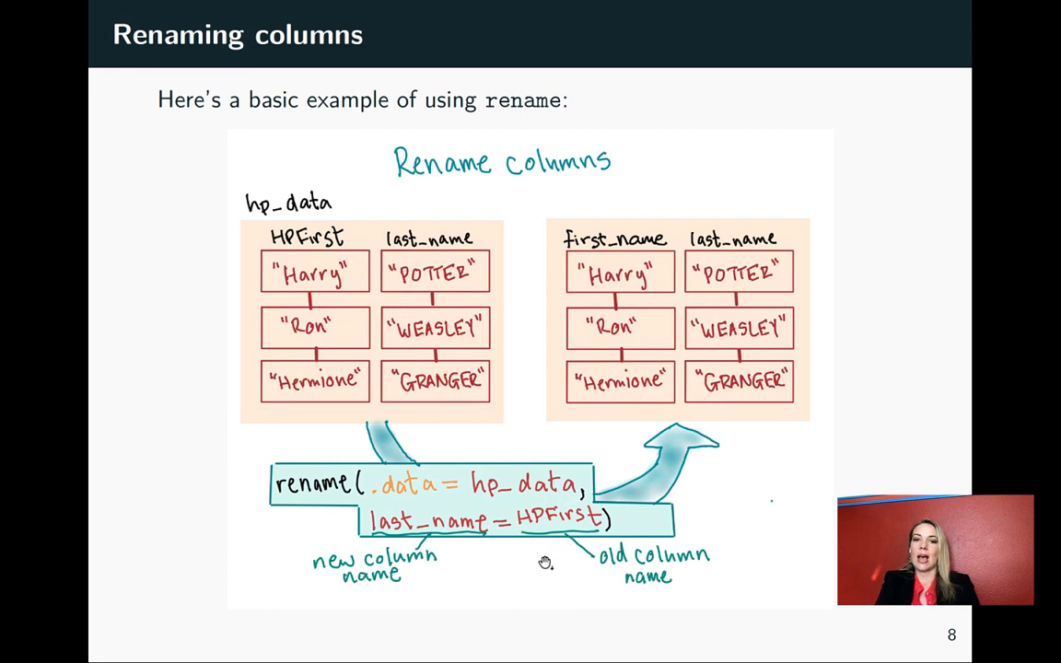
{"action": "mouse_move", "coordinate": [471, 557]}
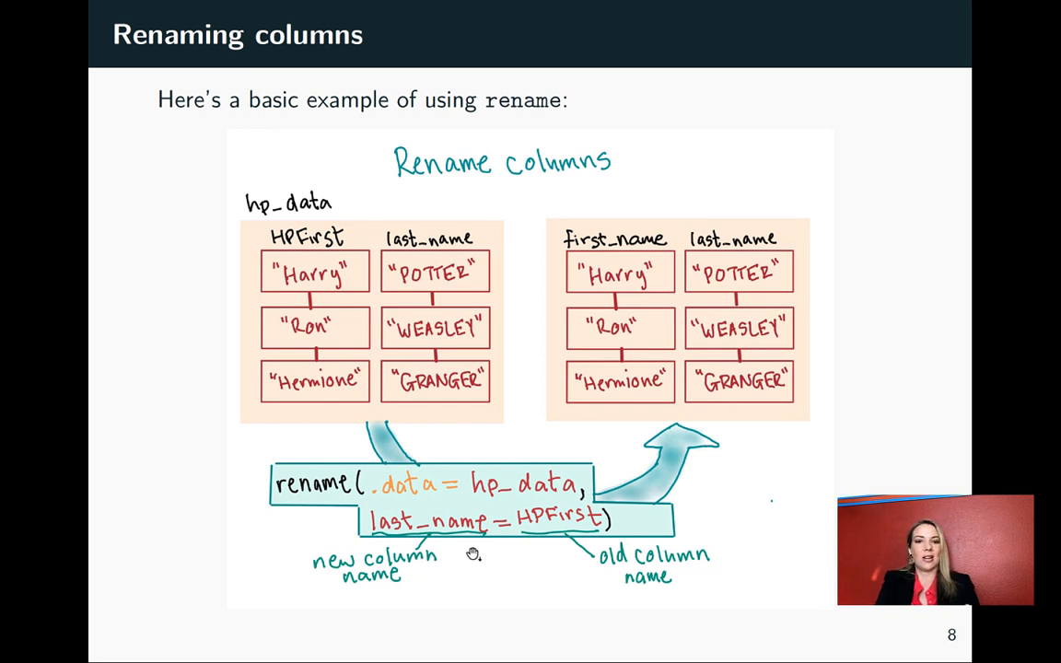
{"action": "mouse_move", "coordinate": [394, 553]}
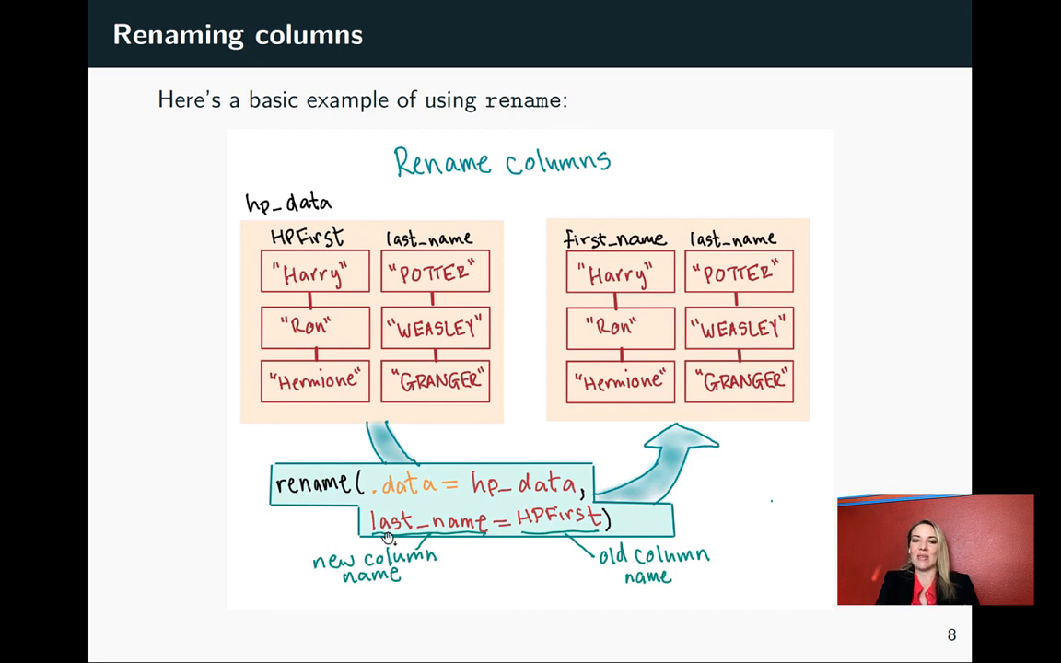
{"action": "mouse_move", "coordinate": [605, 268]}
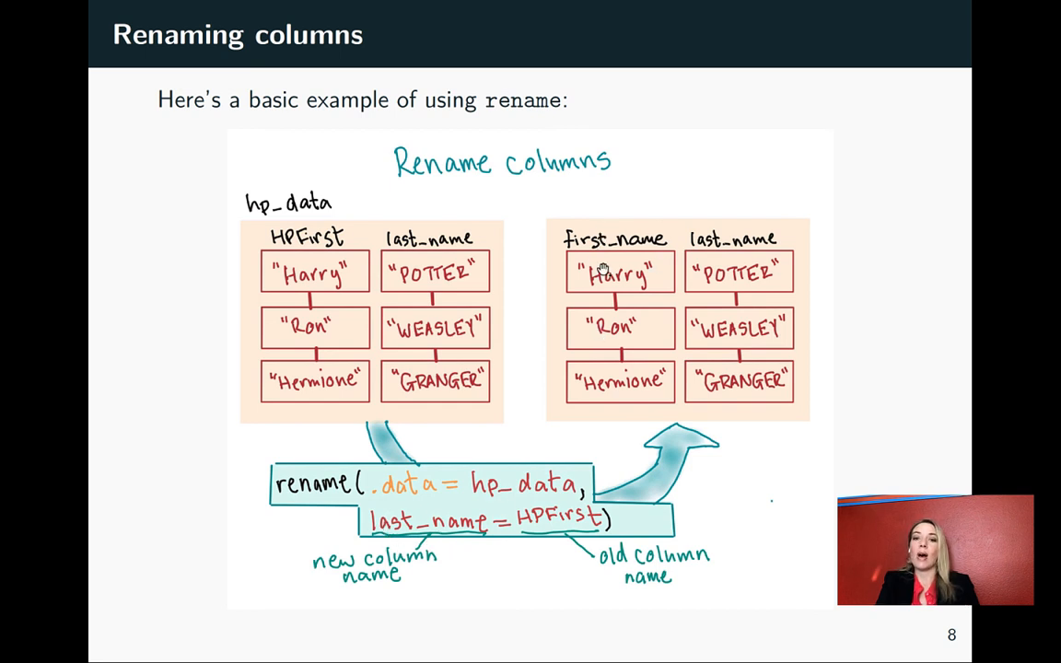
{"action": "mouse_move", "coordinate": [526, 278]}
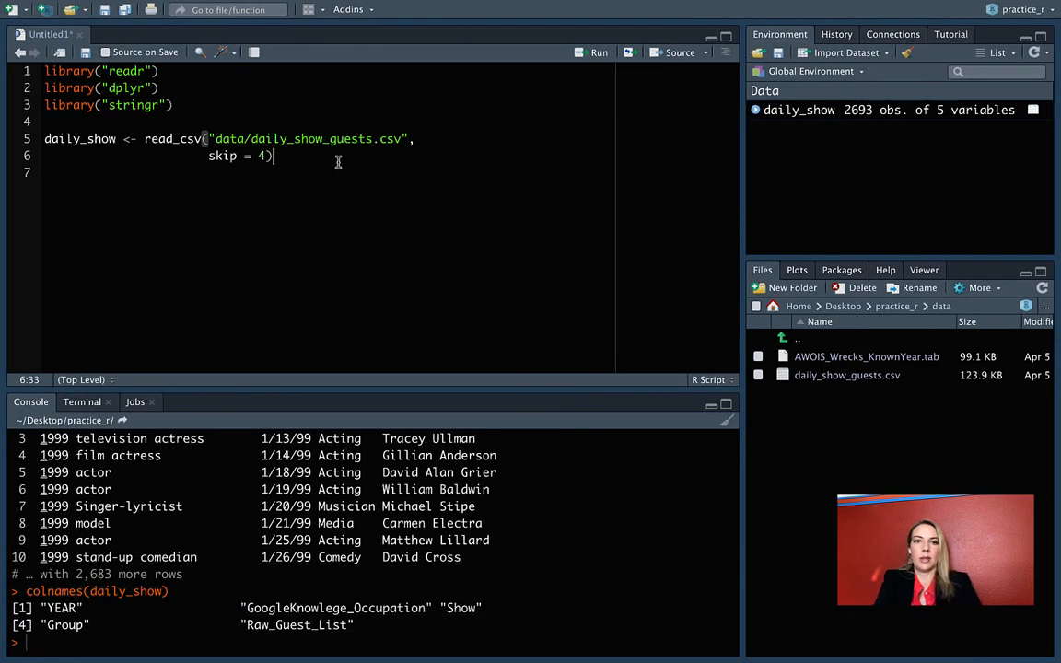
Step: Start daily_show <- rename(.data = daily_show, year = YEAR,
{"action": "type", "text": "dail"}
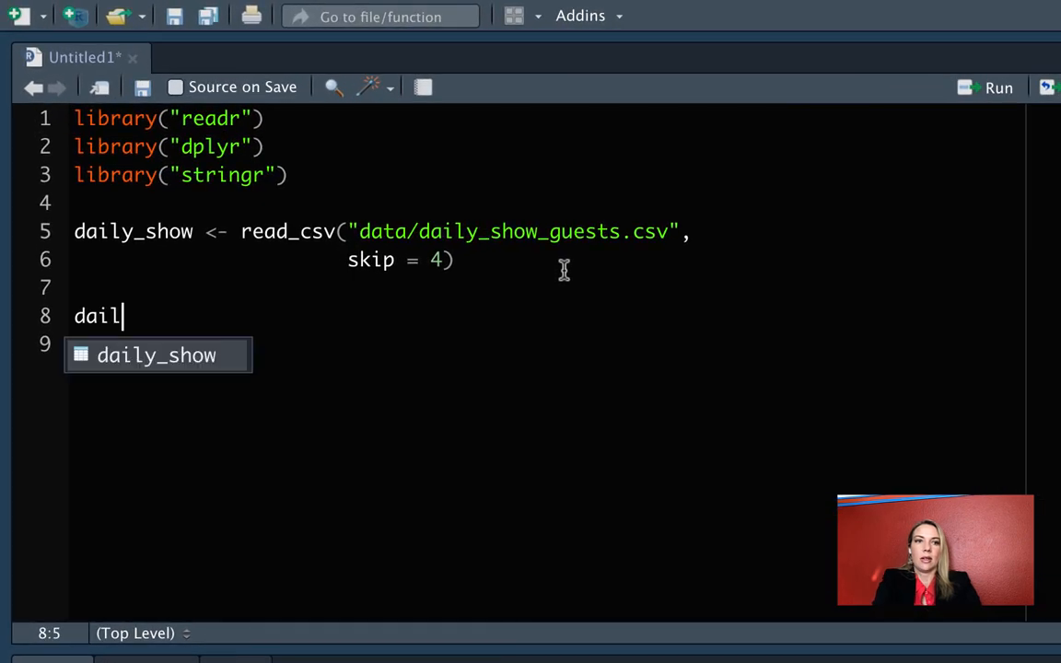
{"action": "type", "text": "y_show <- re"}
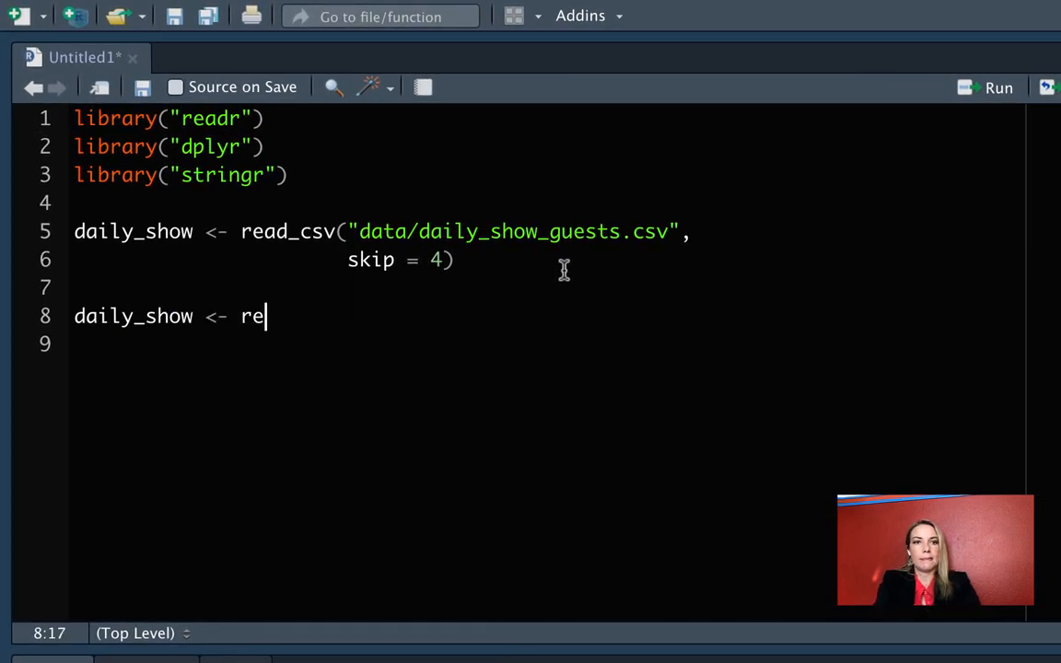
{"action": "type", "text": "name(.data ="}
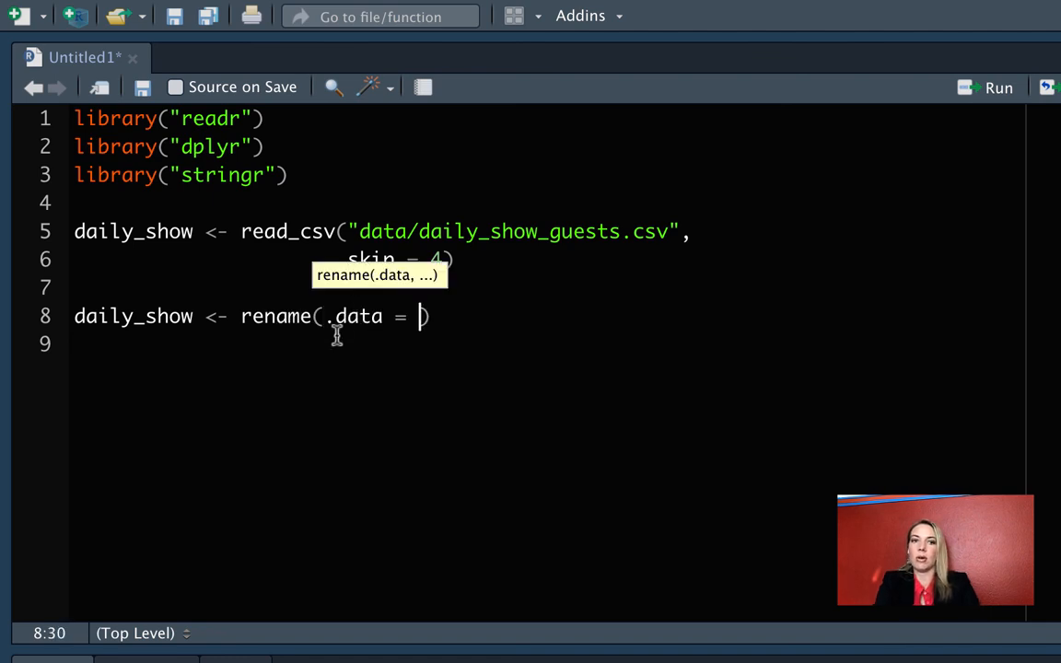
{"action": "type", "text": "daily_show,"}
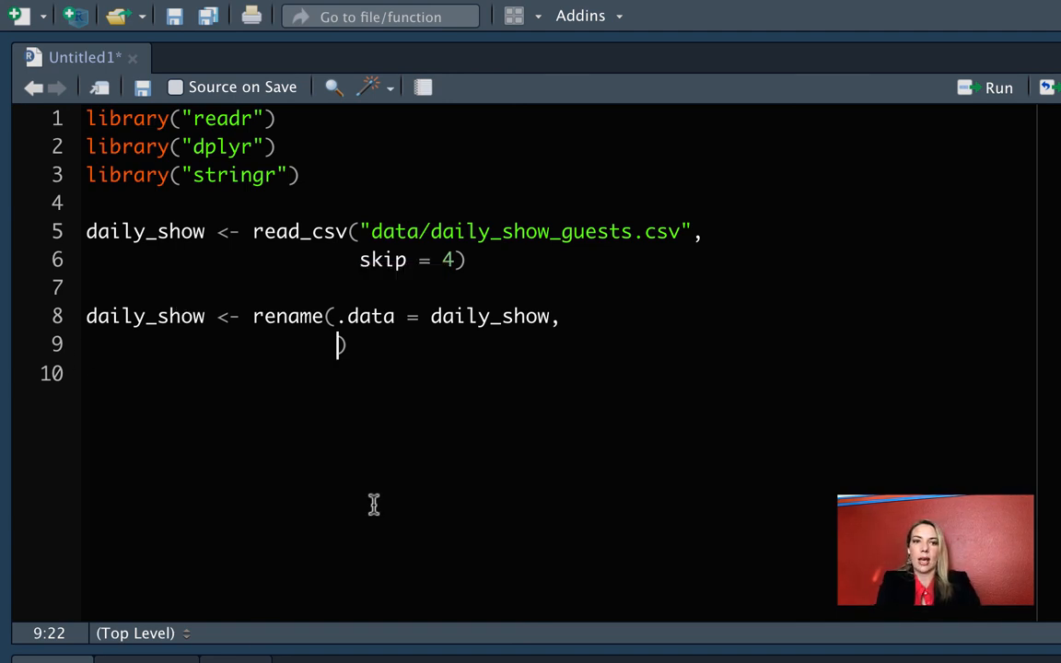
{"action": "type", "text": "year = YE"}
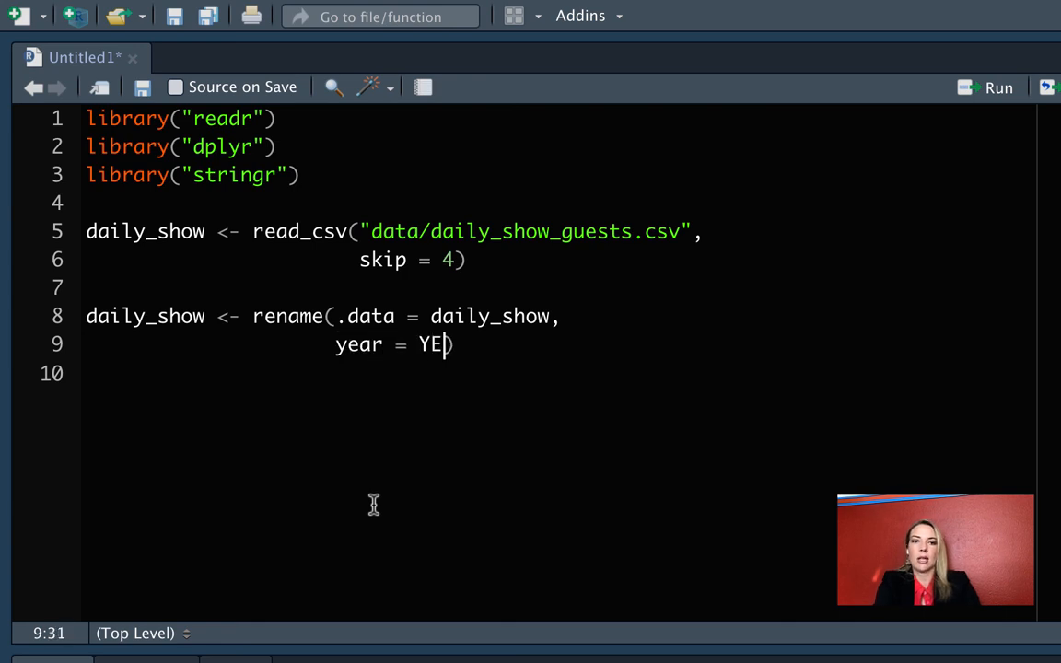
{"action": "type", "text": "AR,"}
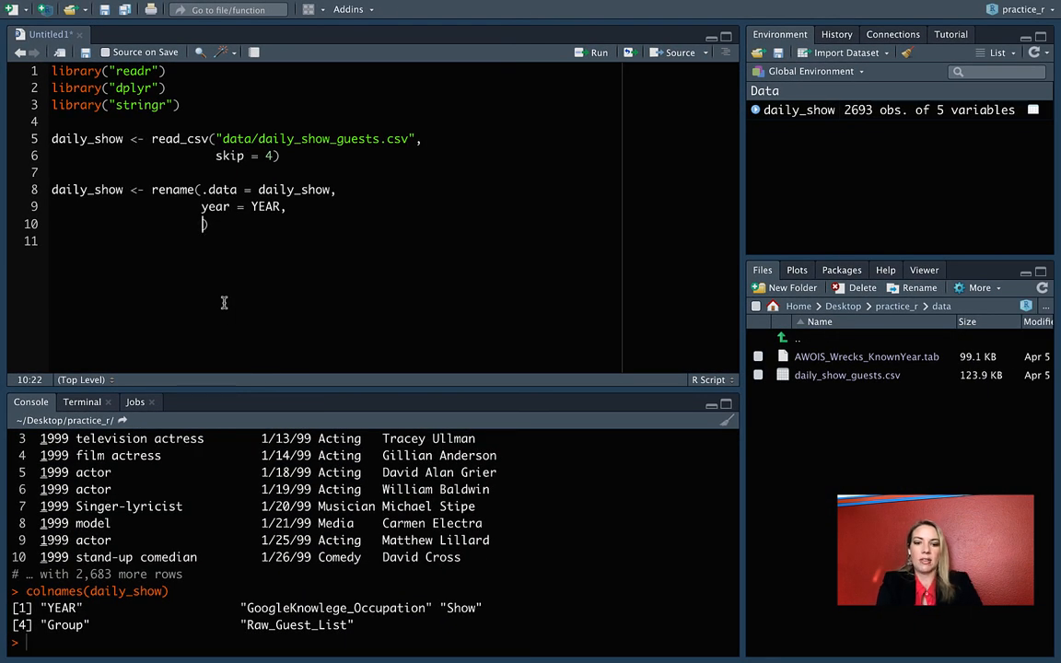
Step: Add job = GoogleKnowlege_Occupation, show = Show, Group = group and pick up Raw_Guest_List for guest
{"action": "type", "text": "job = G"}
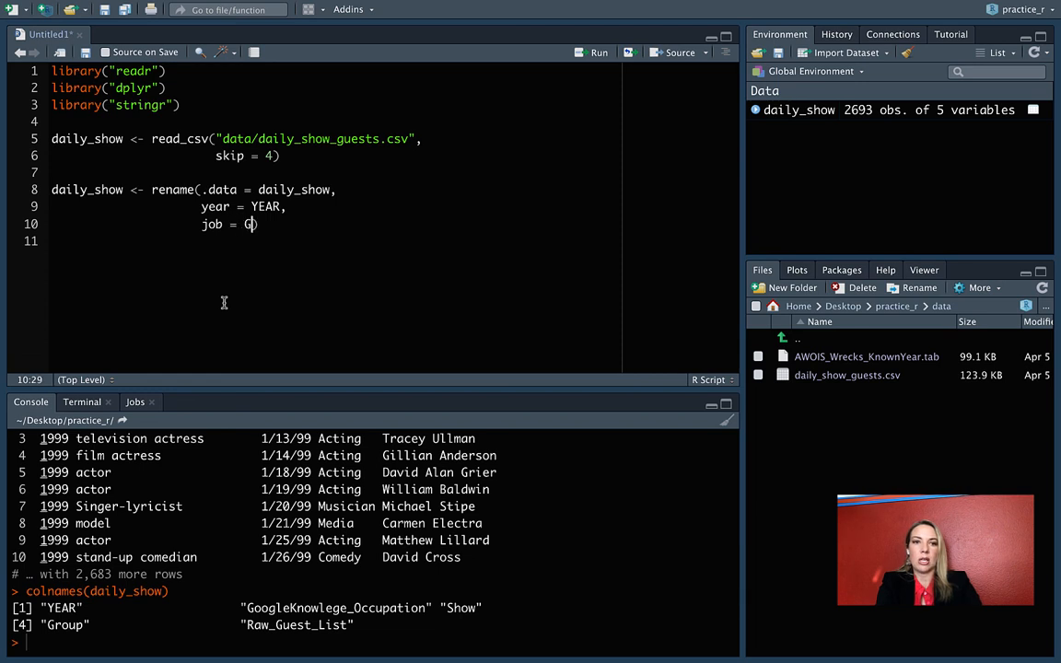
{"action": "type", "text": "oo"}
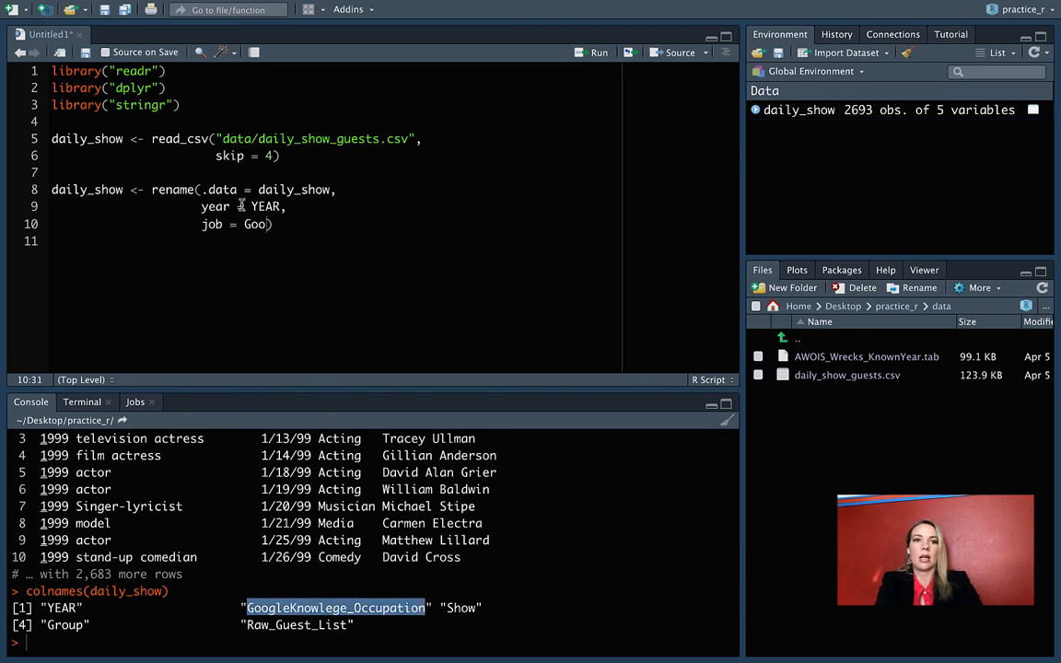
{"action": "type", "text": "GoogleKnowlege_Occupation,"}
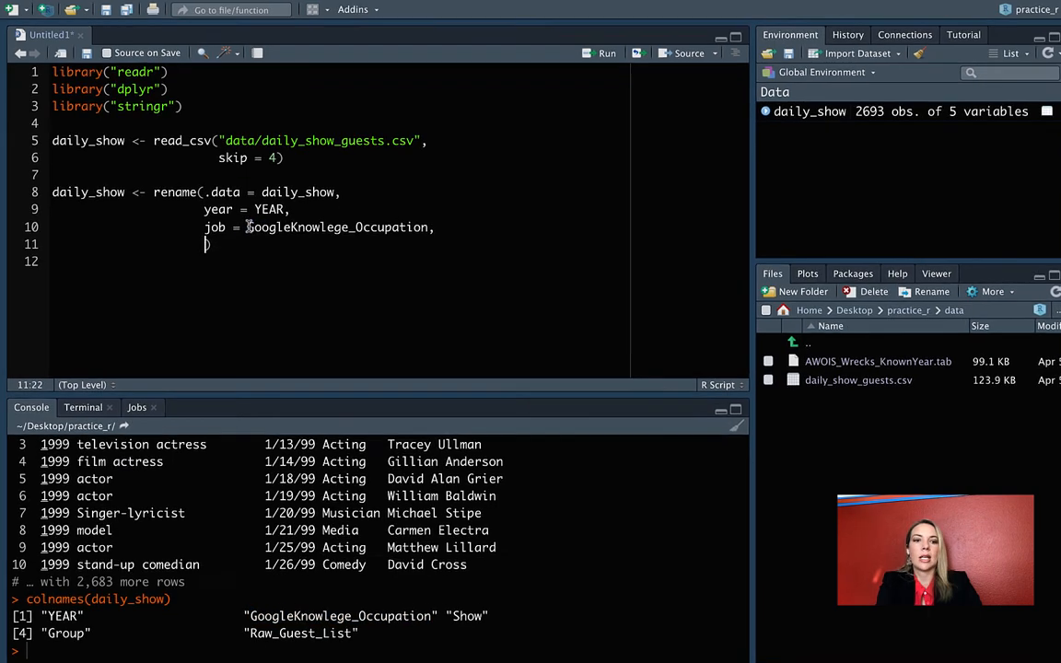
{"action": "type", "text": "show = Show,"}
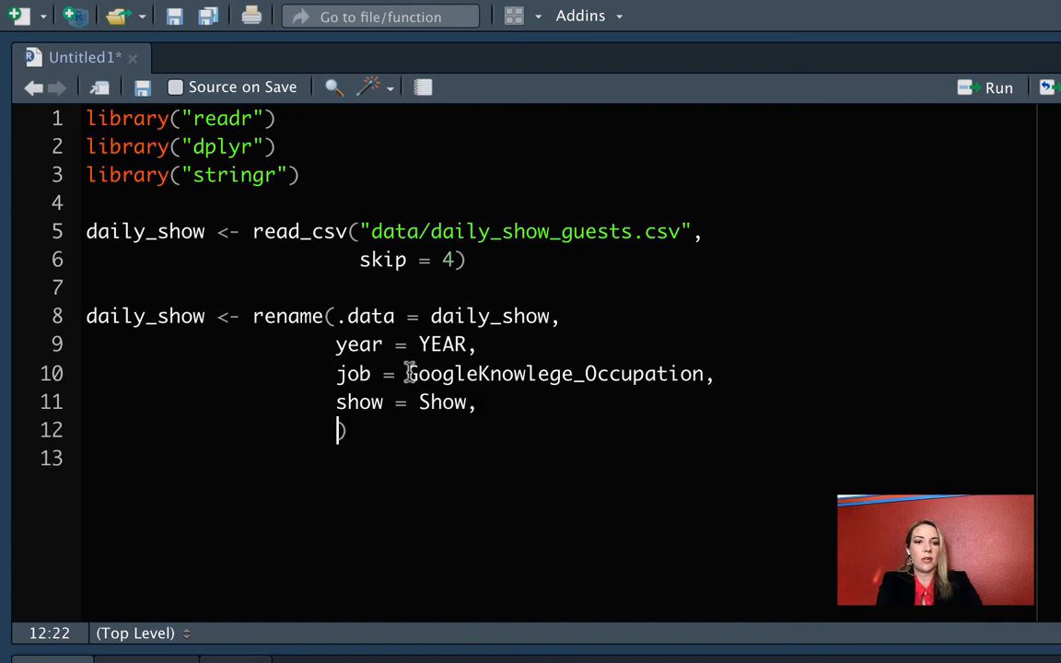
{"action": "type", "text": "Group = grop"}
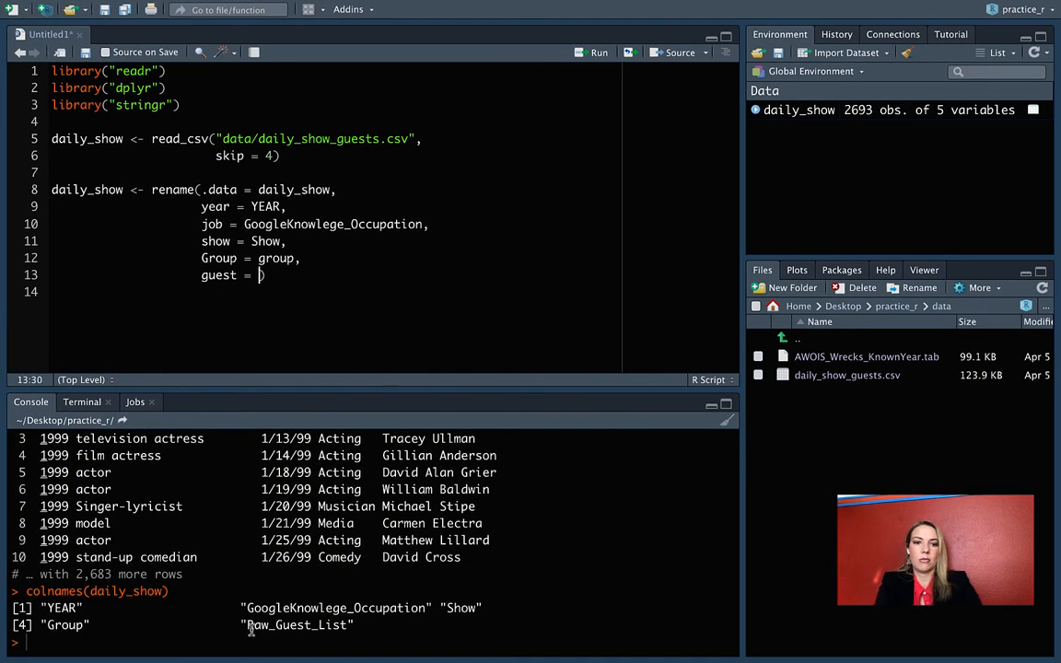
{"action": "double_click", "coordinate": [296, 626]}
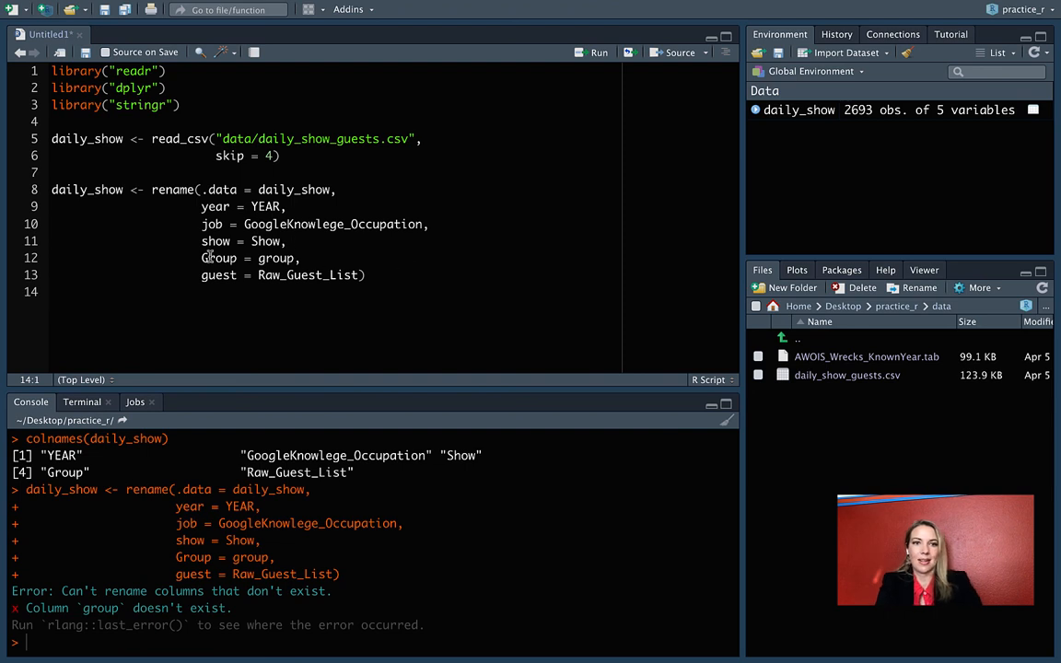
Step: Correct the faulty mapping to group = Group in the rename call
{"action": "left_click", "coordinate": [214, 258]}
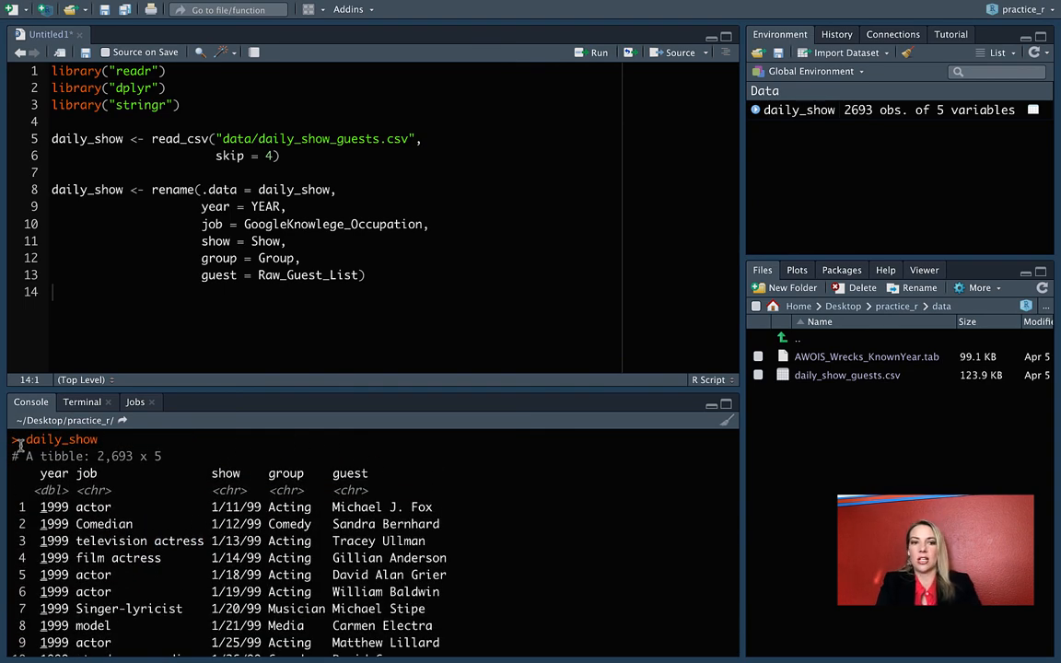
{"action": "mouse_move", "coordinate": [107, 530]}
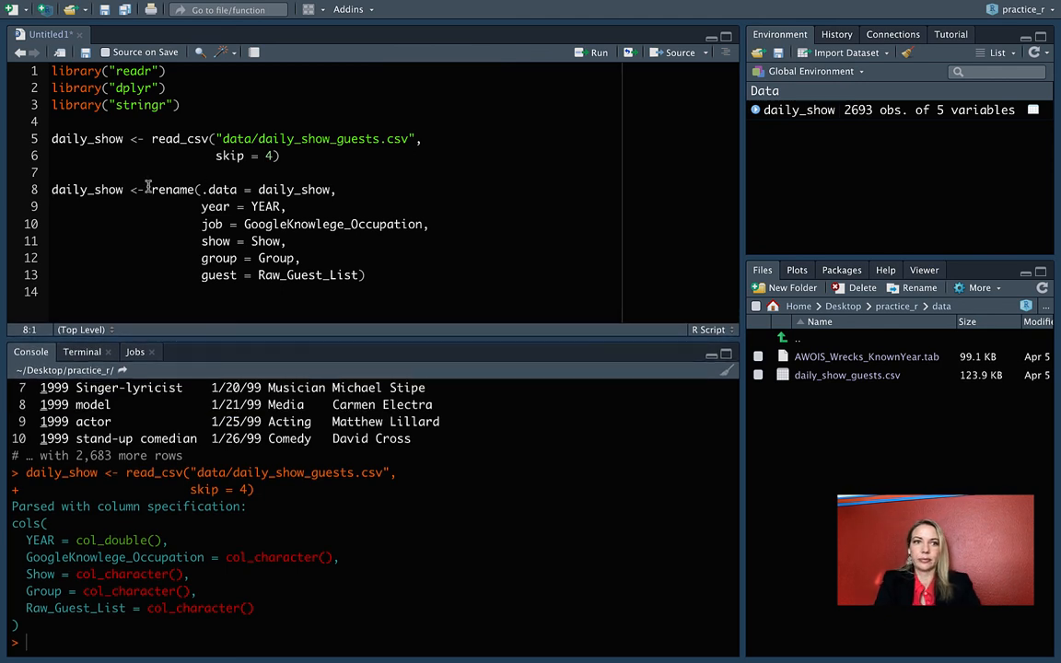
Step: Copy the rename statement into a second call reassigned to daily_show and run it
{"action": "left_click_drag", "start_coordinate": [151, 188], "coordinate": [375, 274]}
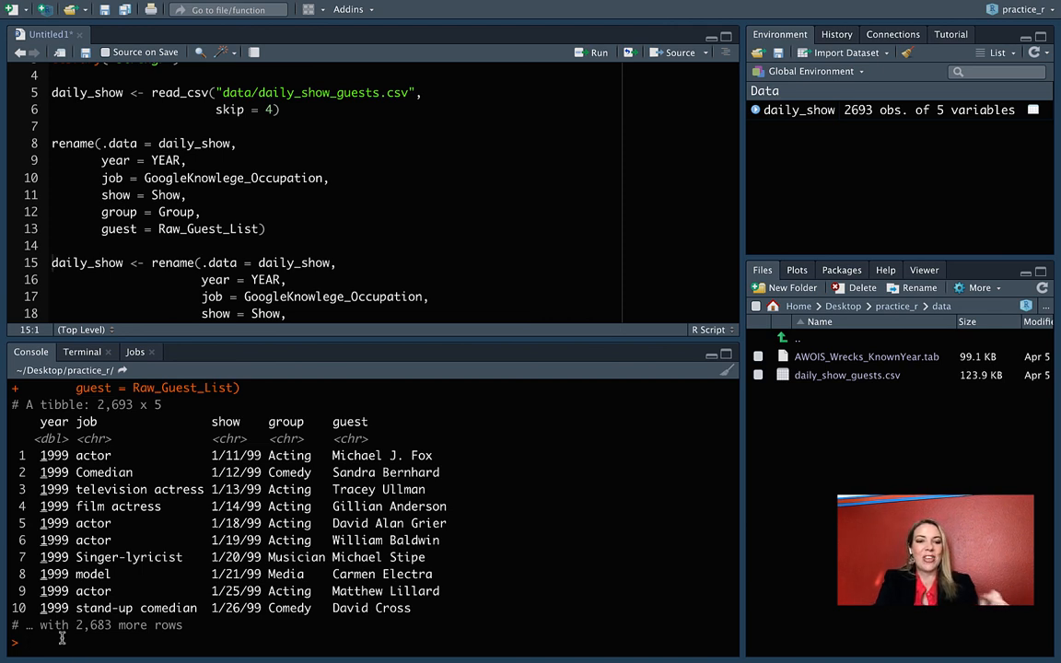
{"action": "type", "text": "daily_show"}
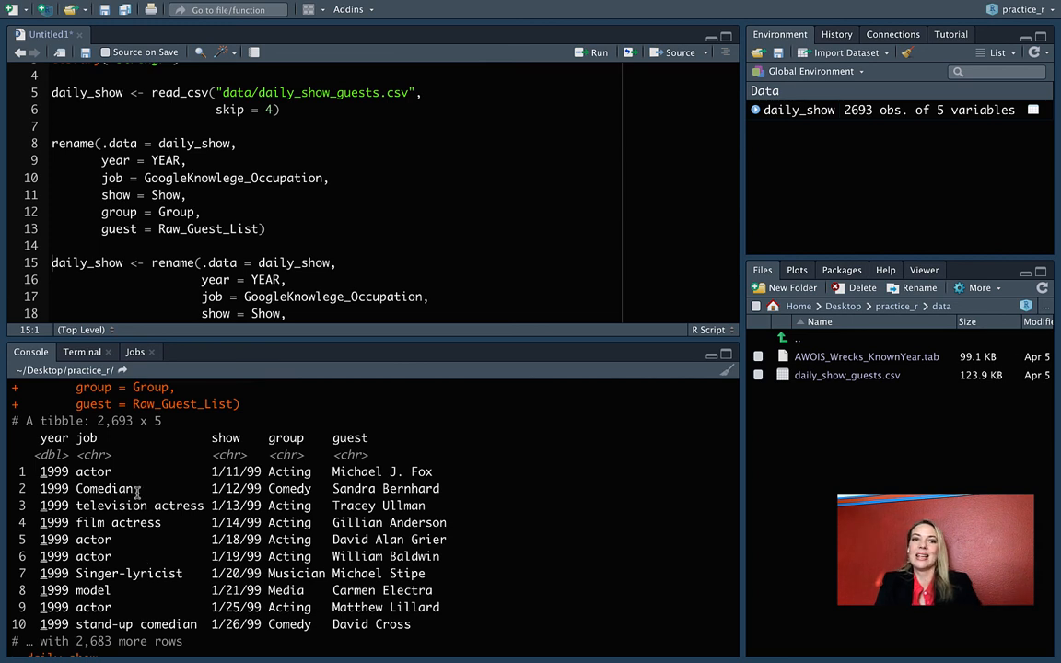
{"action": "scroll", "scroll_direction": "down", "scroll_amount": 3}
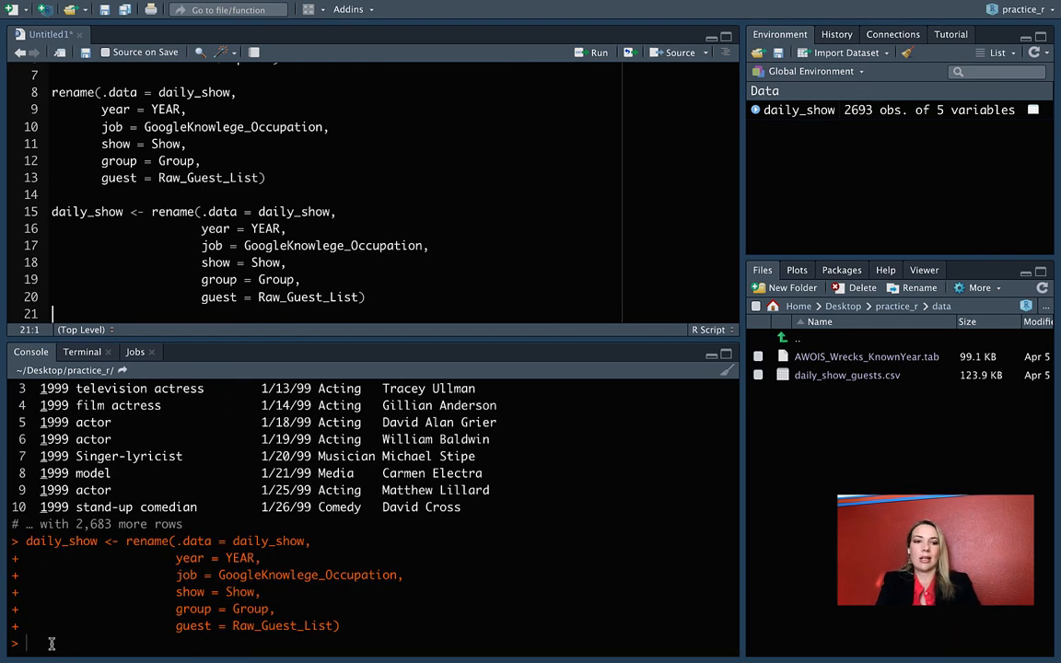
Step: Begin entering daily_show in the console to print the reassigned data frame
{"action": "type", "text": "daily_"}
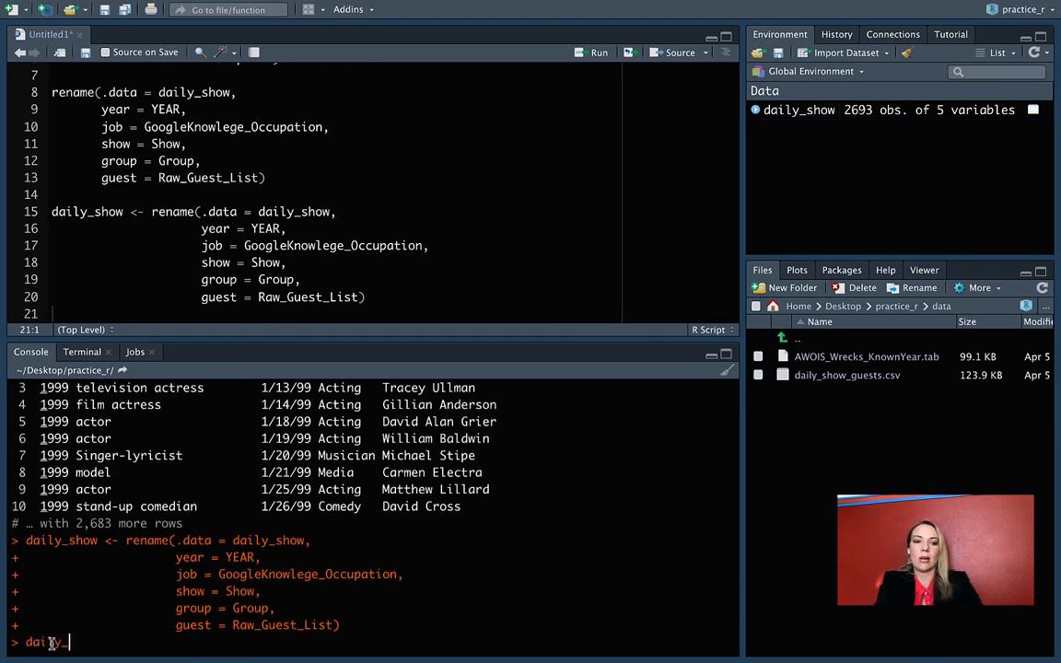